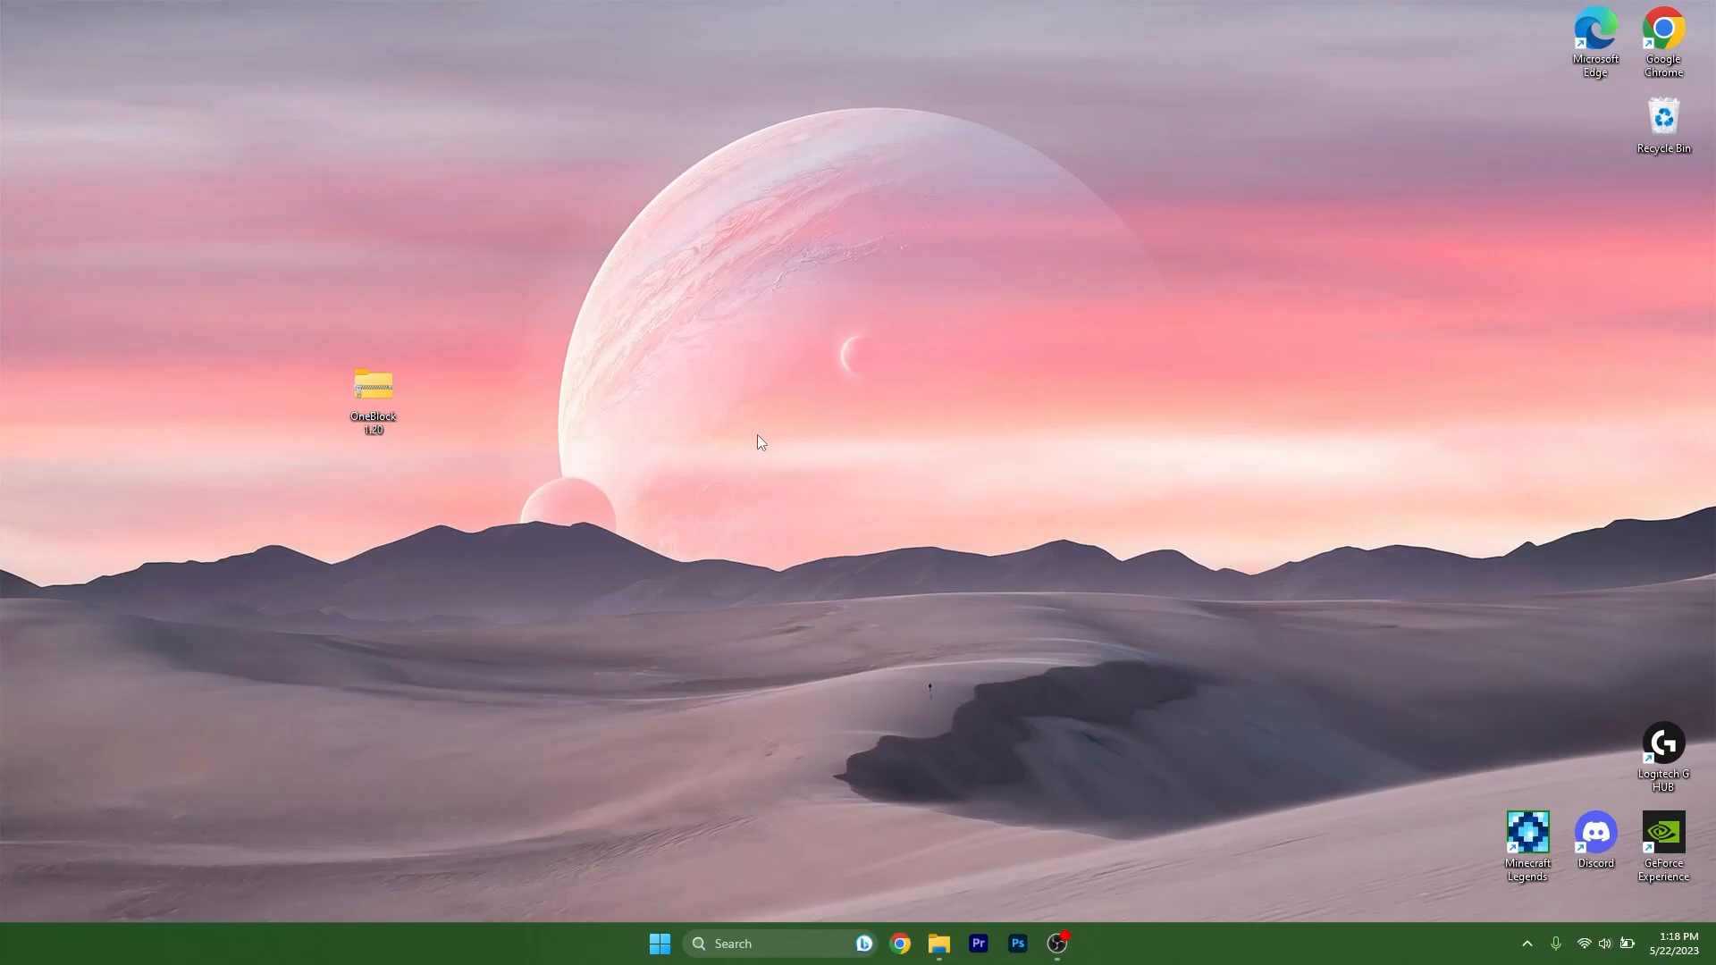
mouse_move(704, 425)
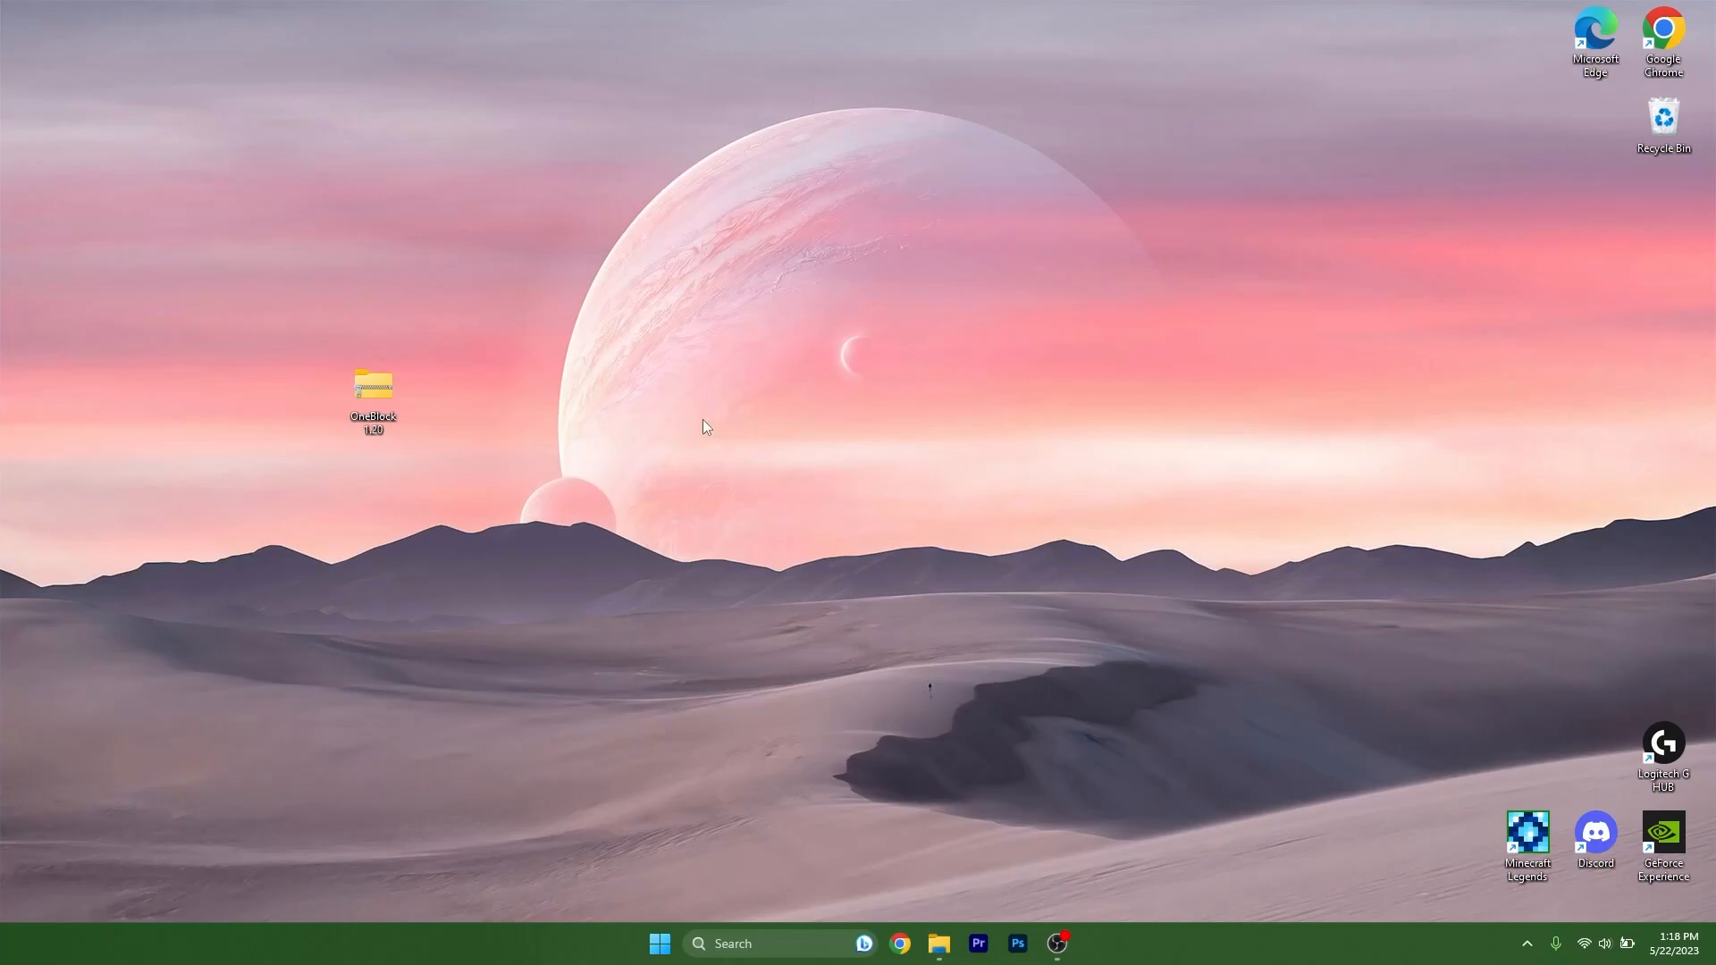
mouse_move(631, 422)
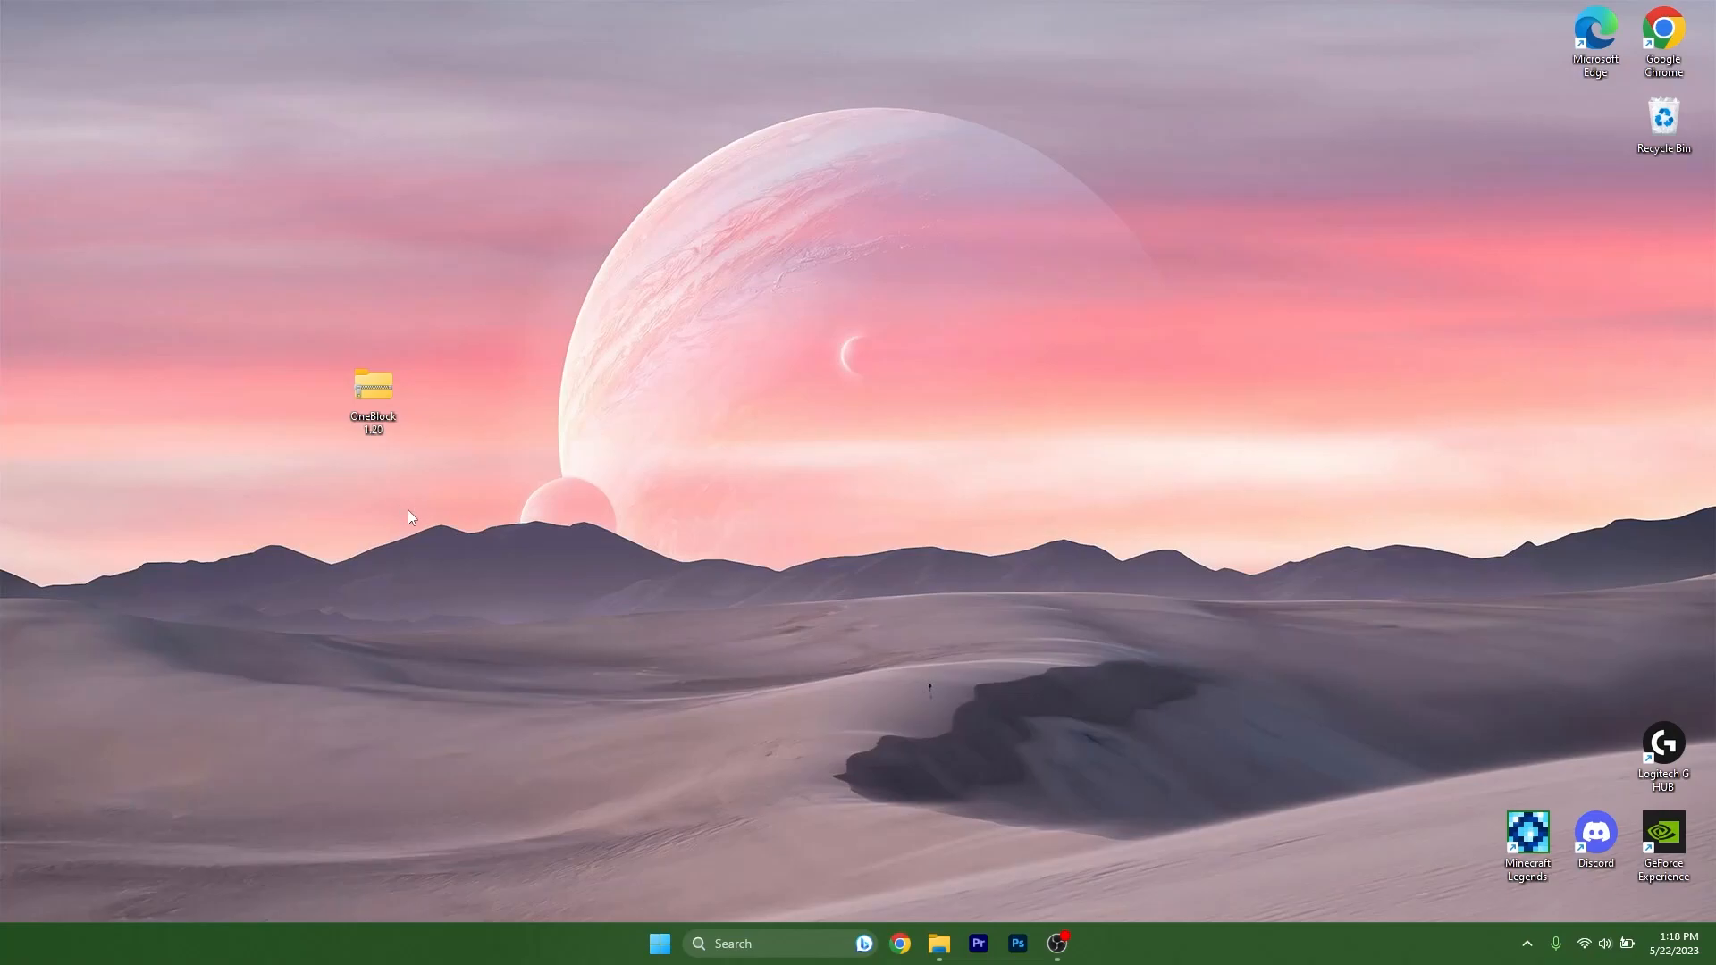
mouse_move(443, 525)
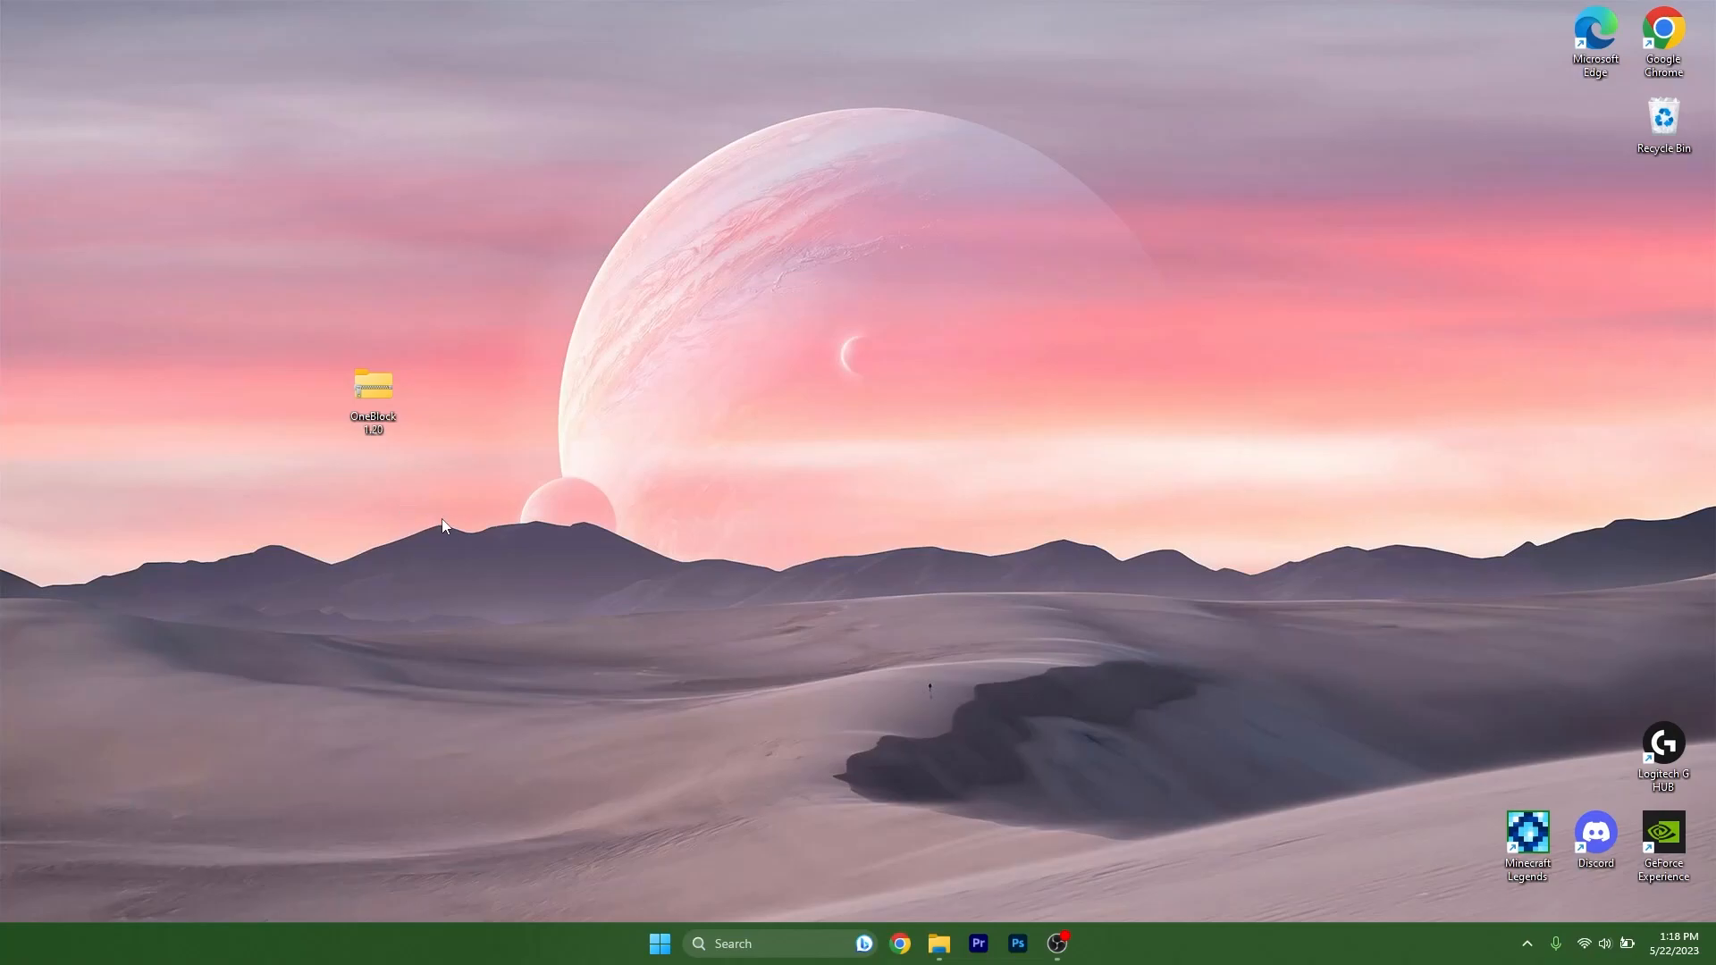
mouse_move(479, 519)
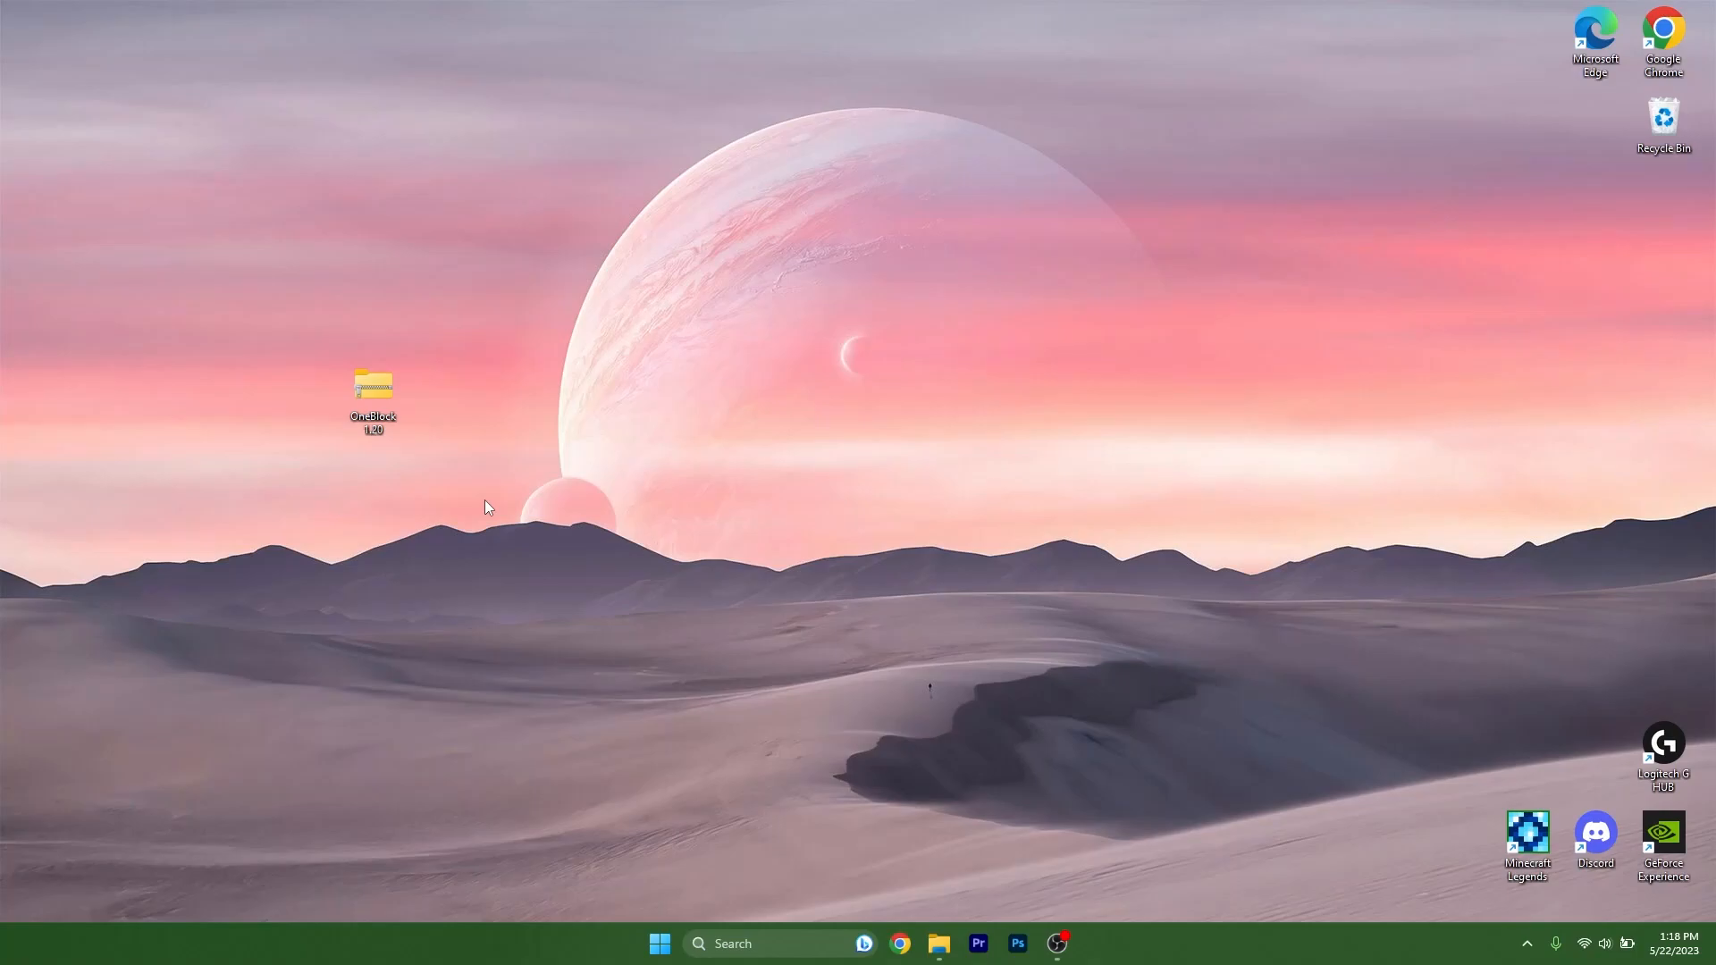
mouse_move(504, 501)
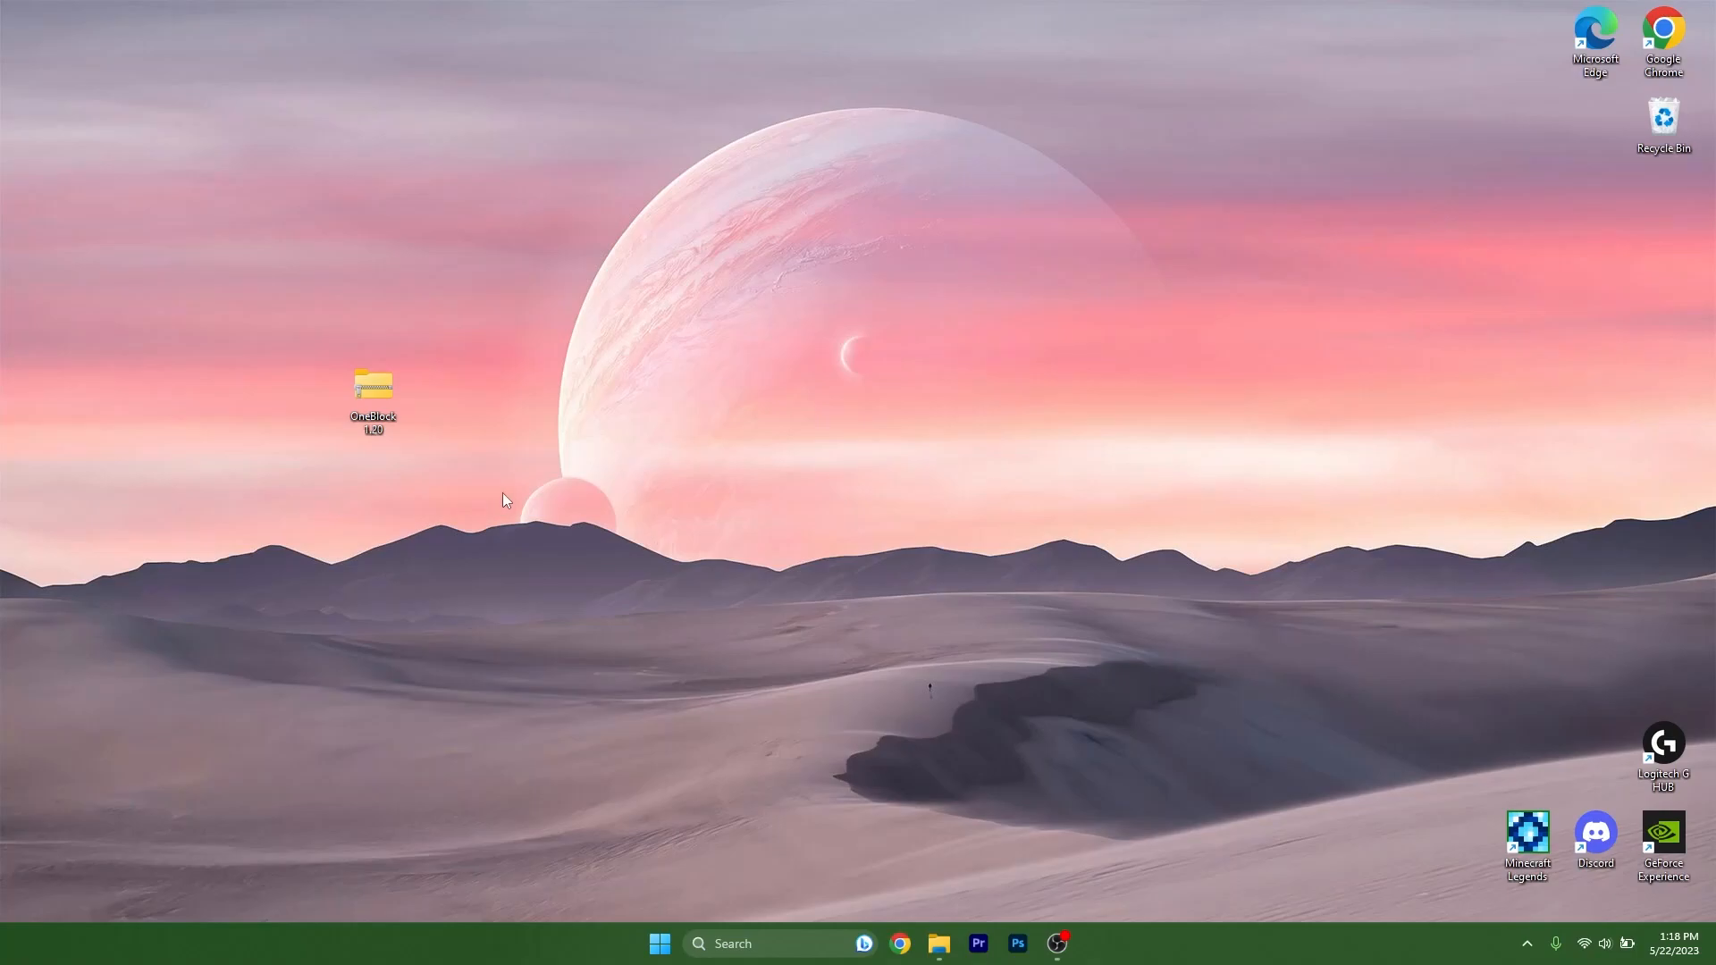
mouse_move(511, 499)
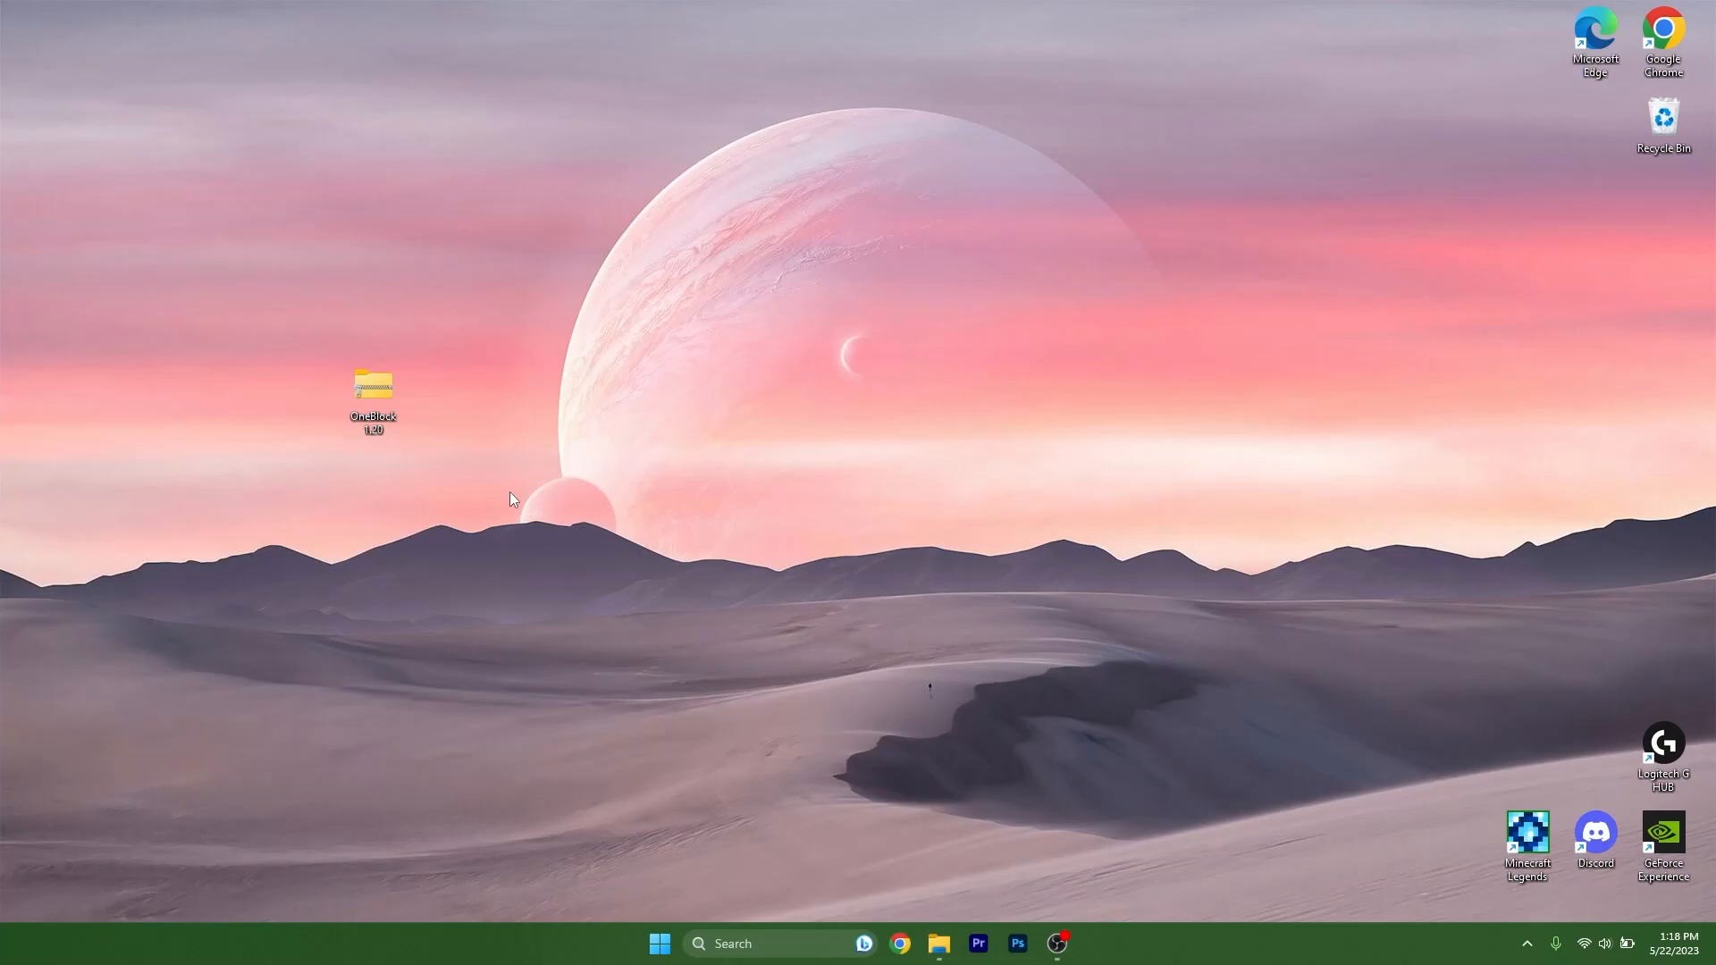
mouse_move(298, 392)
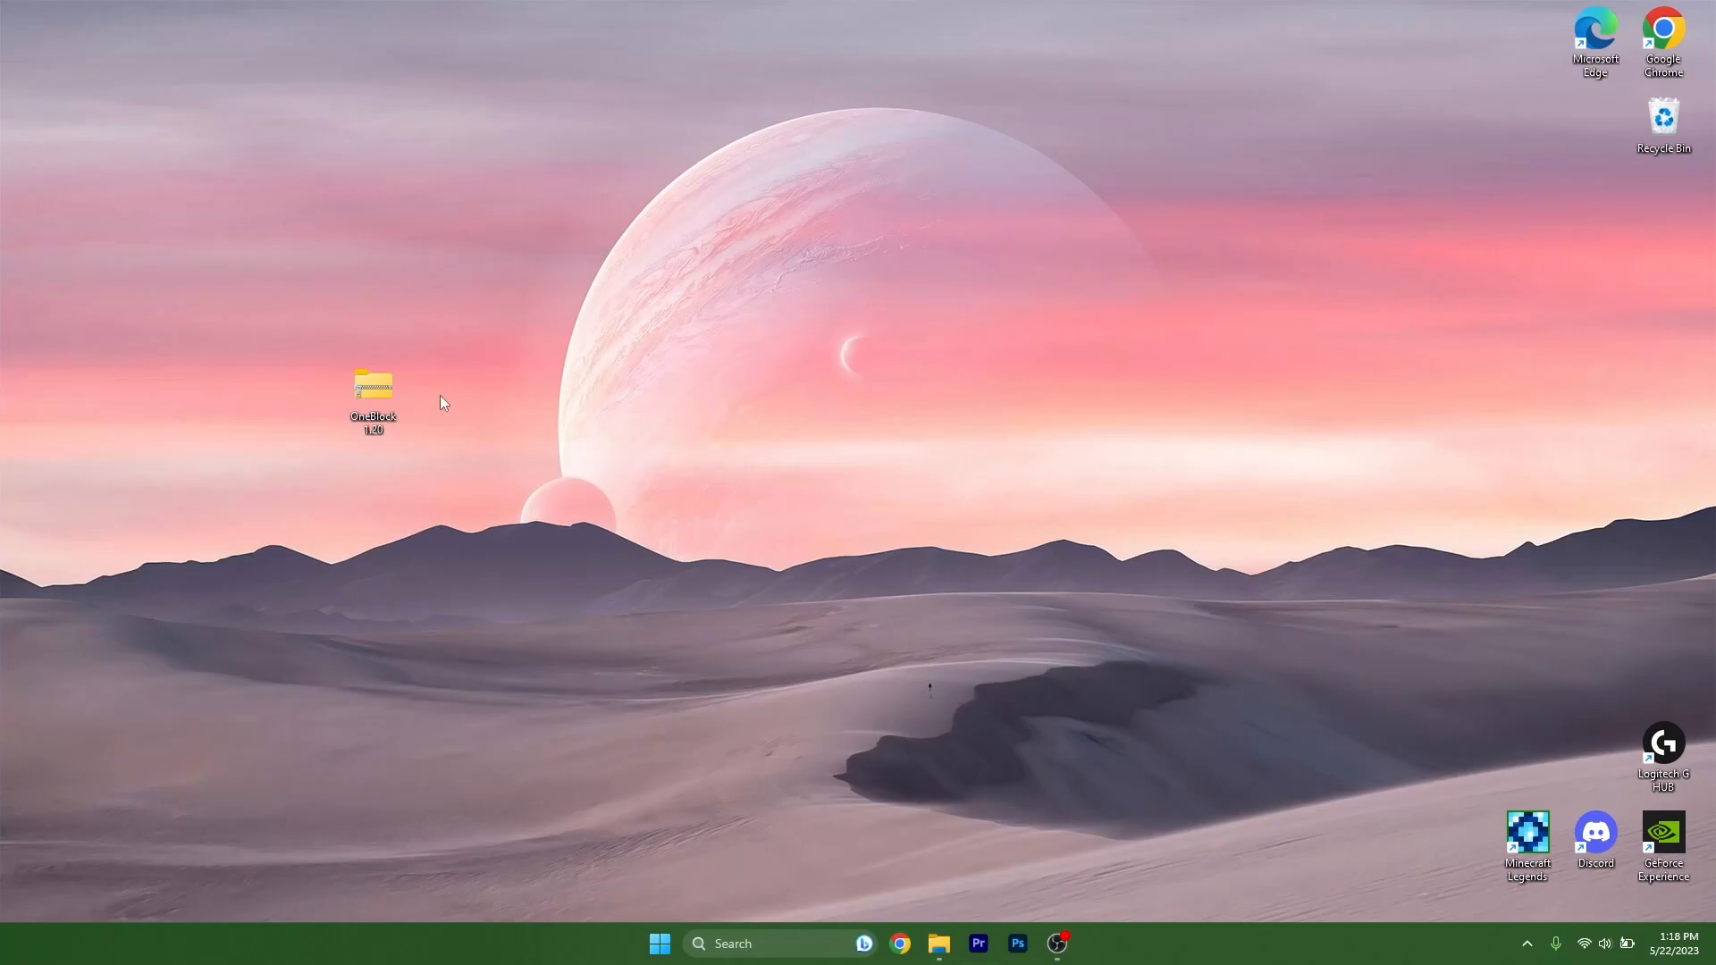
mouse_move(469, 446)
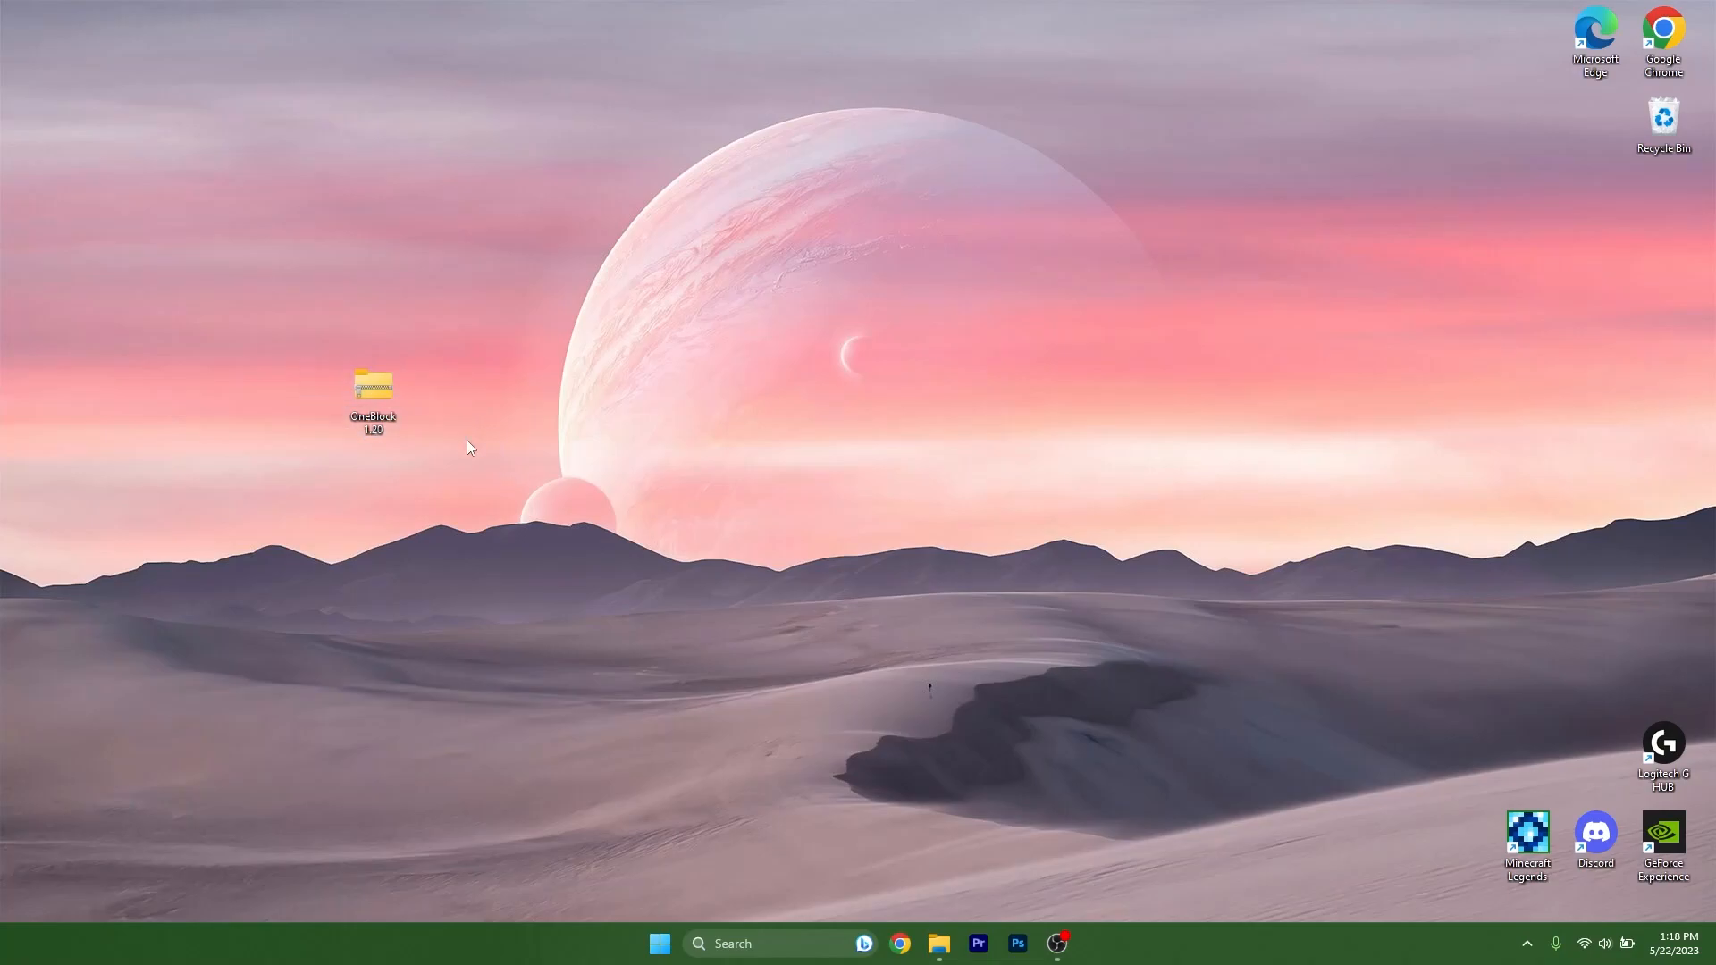
mouse_move(342, 476)
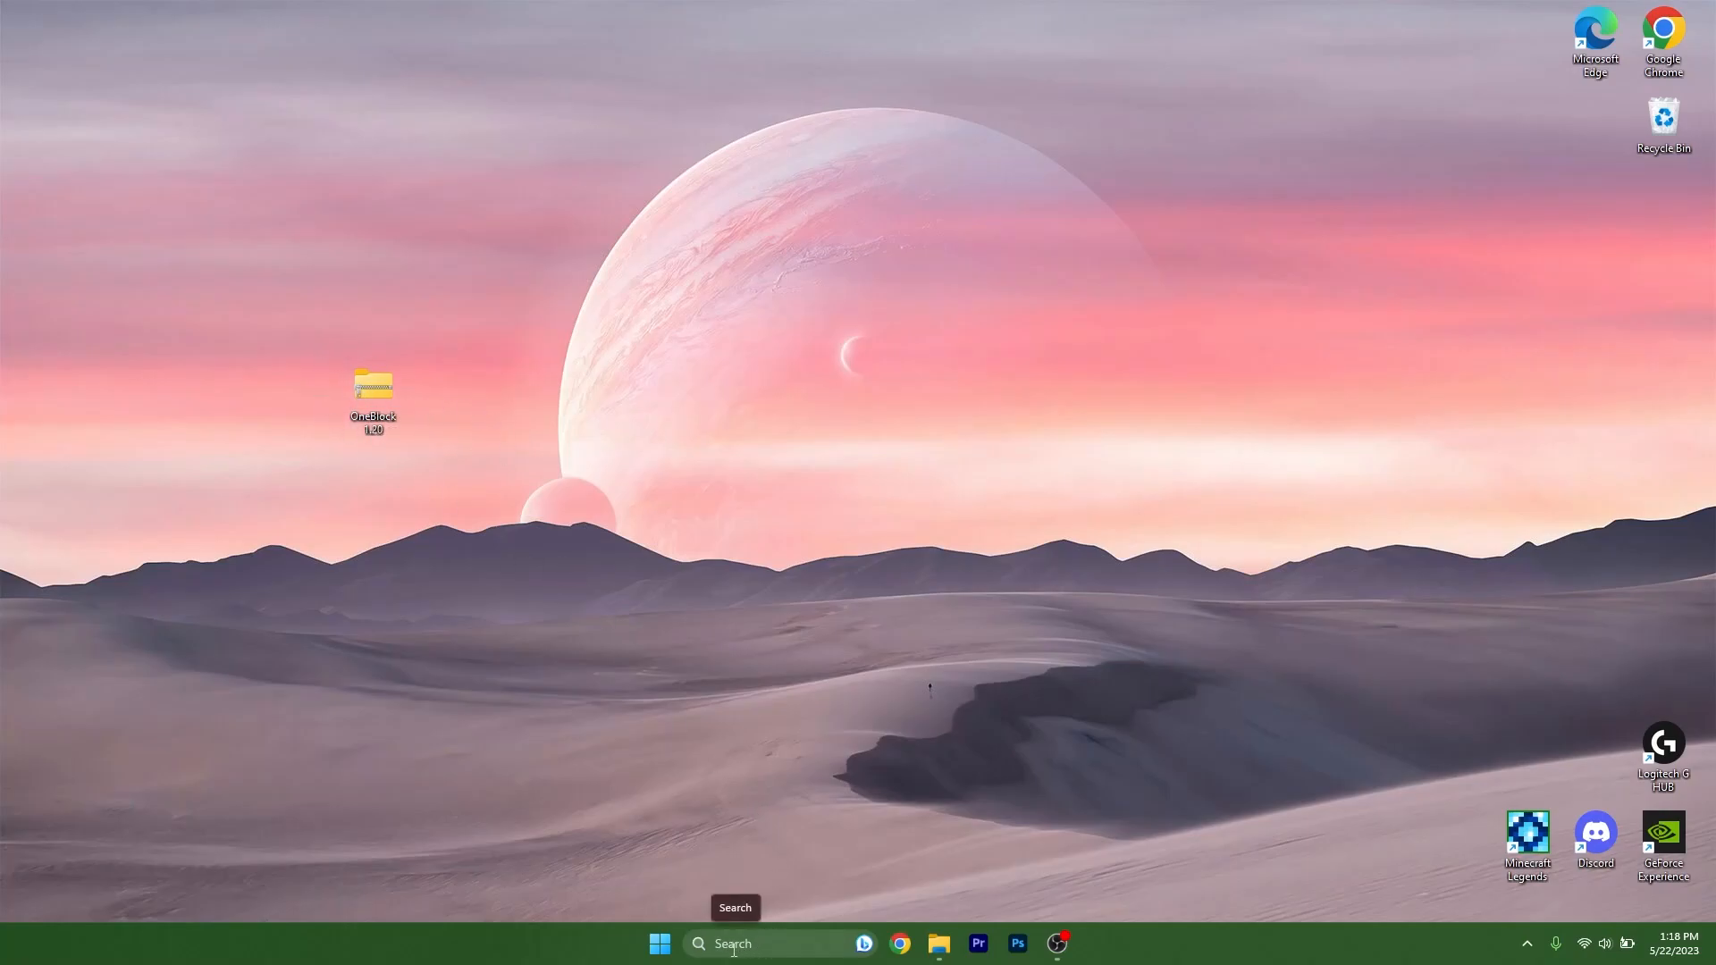
Search for %appdata% from the taskbar to reach the Roaming AppData folder.
click(731, 944)
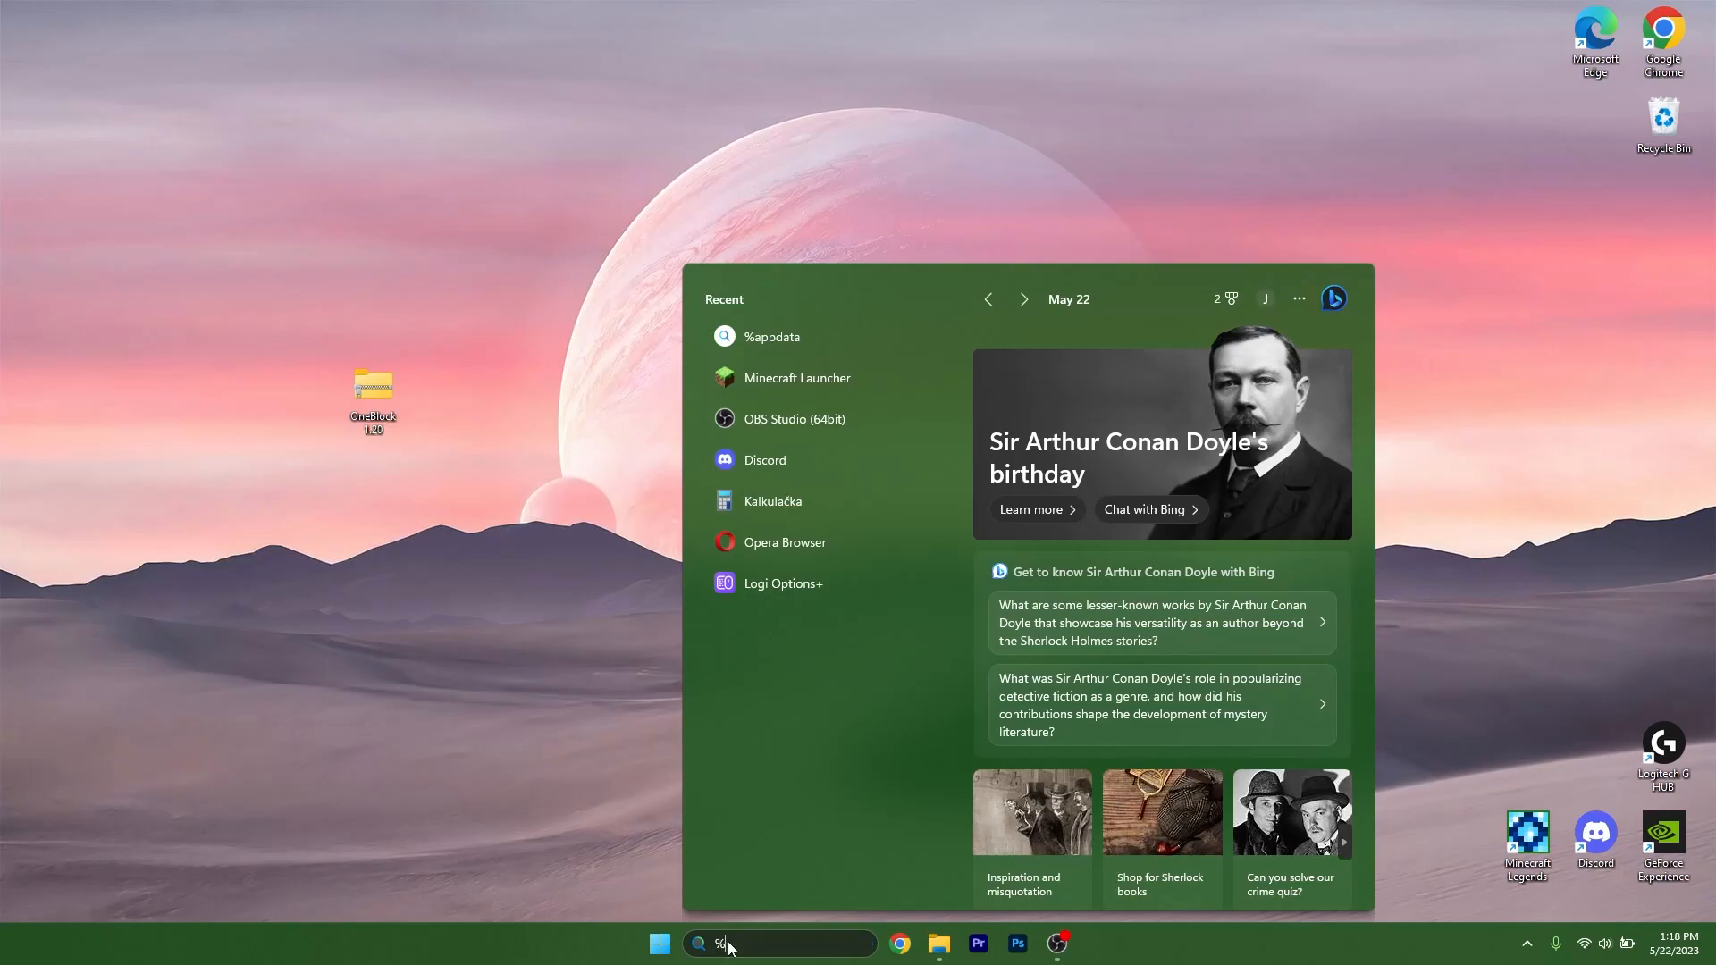
text(%appdata%)
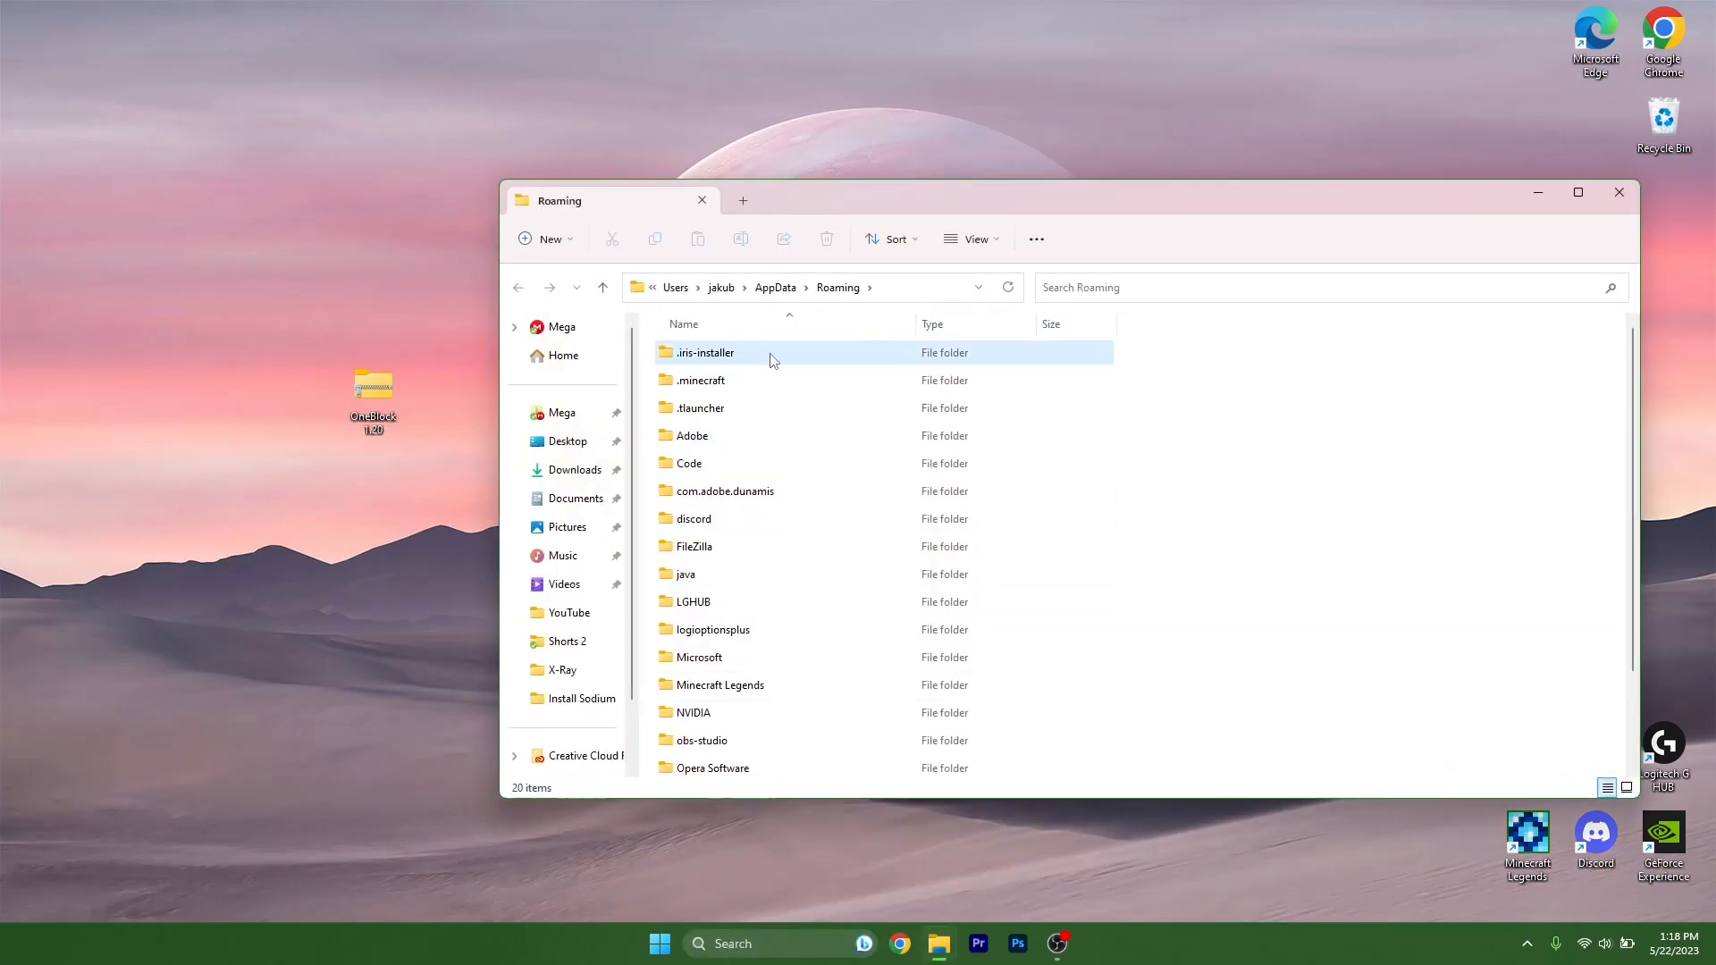
click(700, 379)
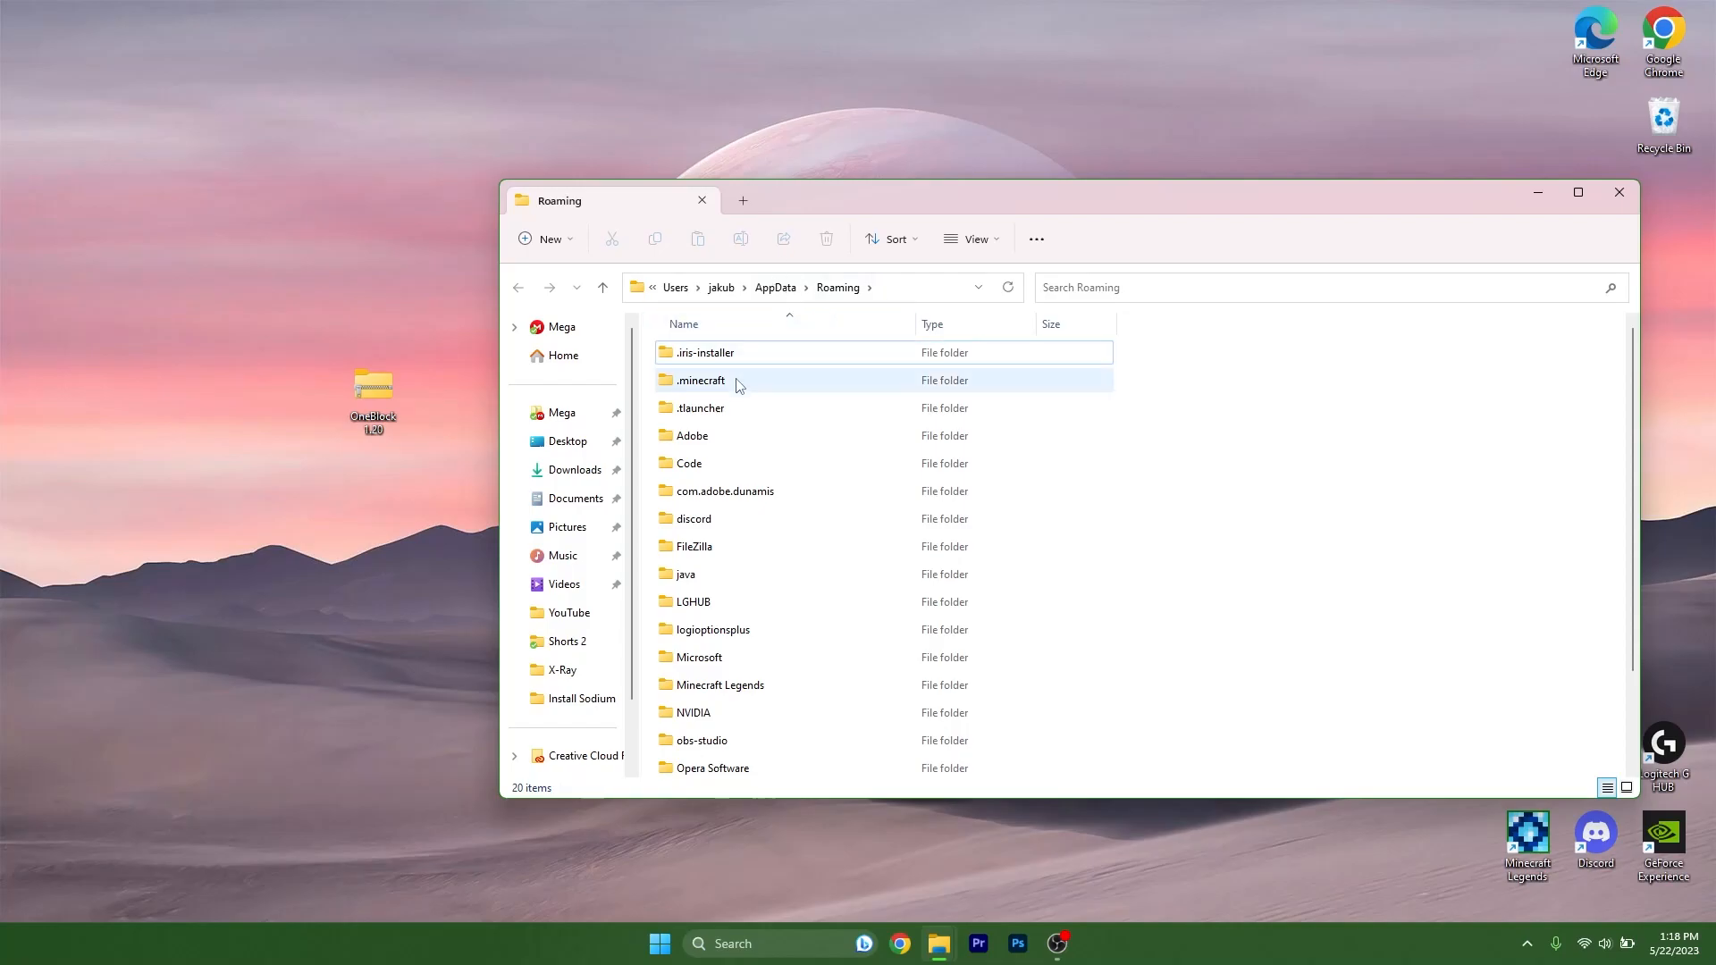
Navigate into the .minecraft folder and then into its saves folder.
click(699, 379)
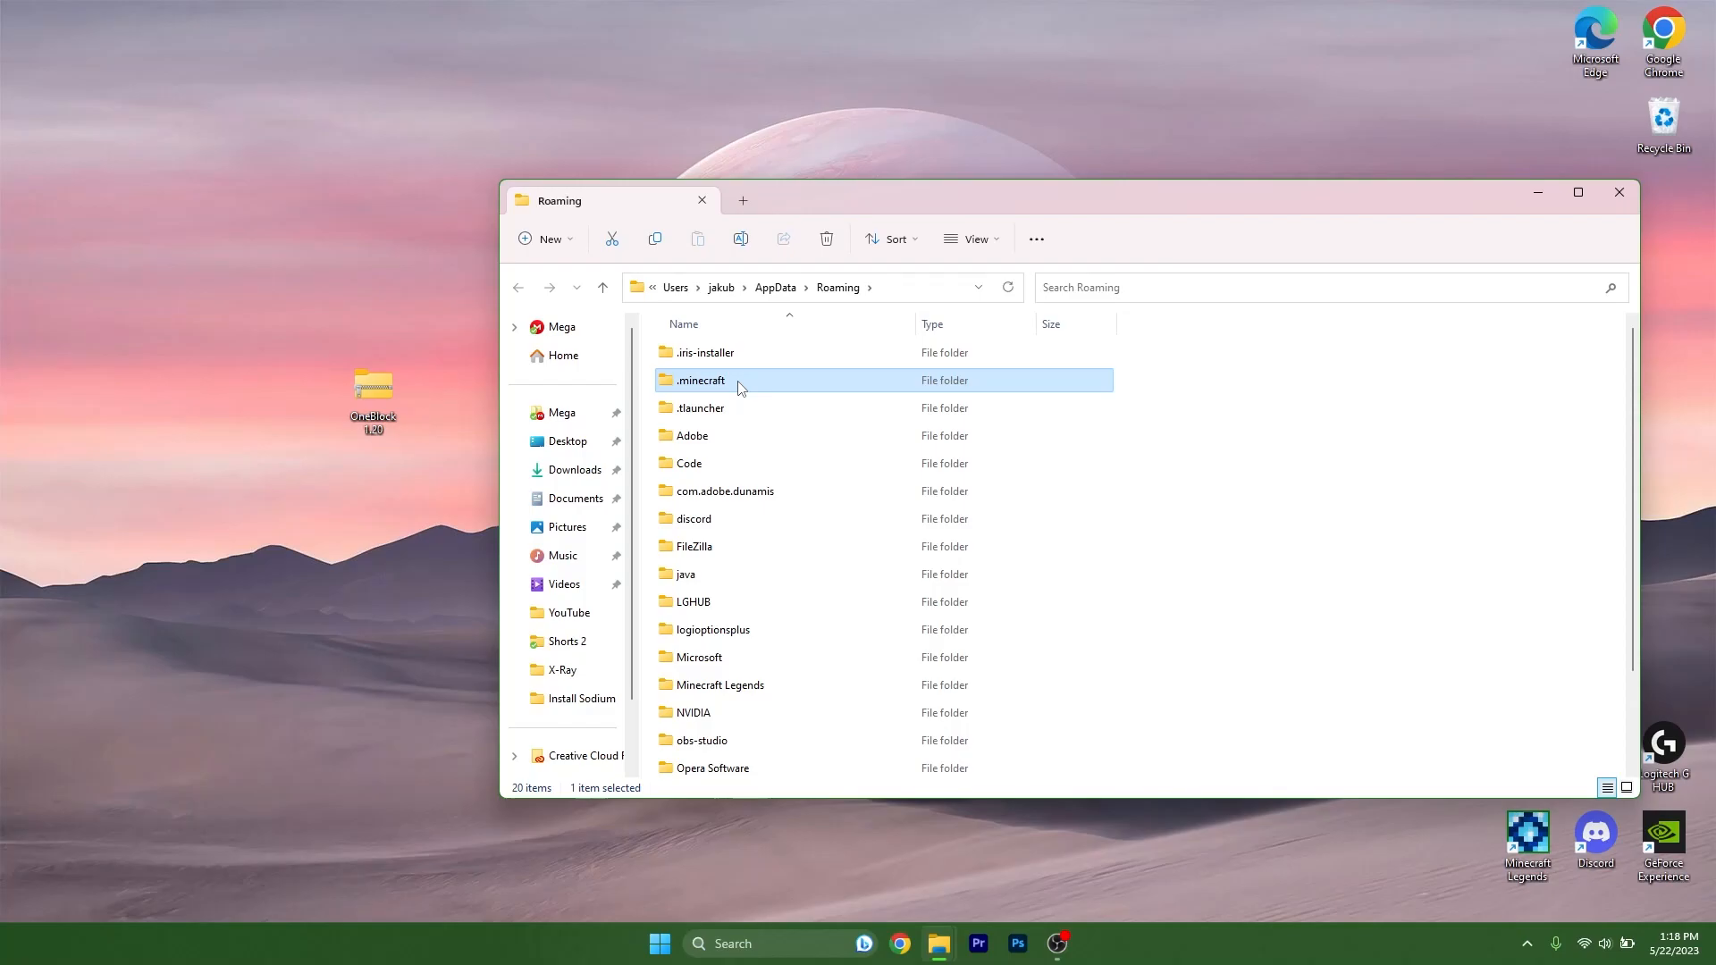
double_click(700, 379)
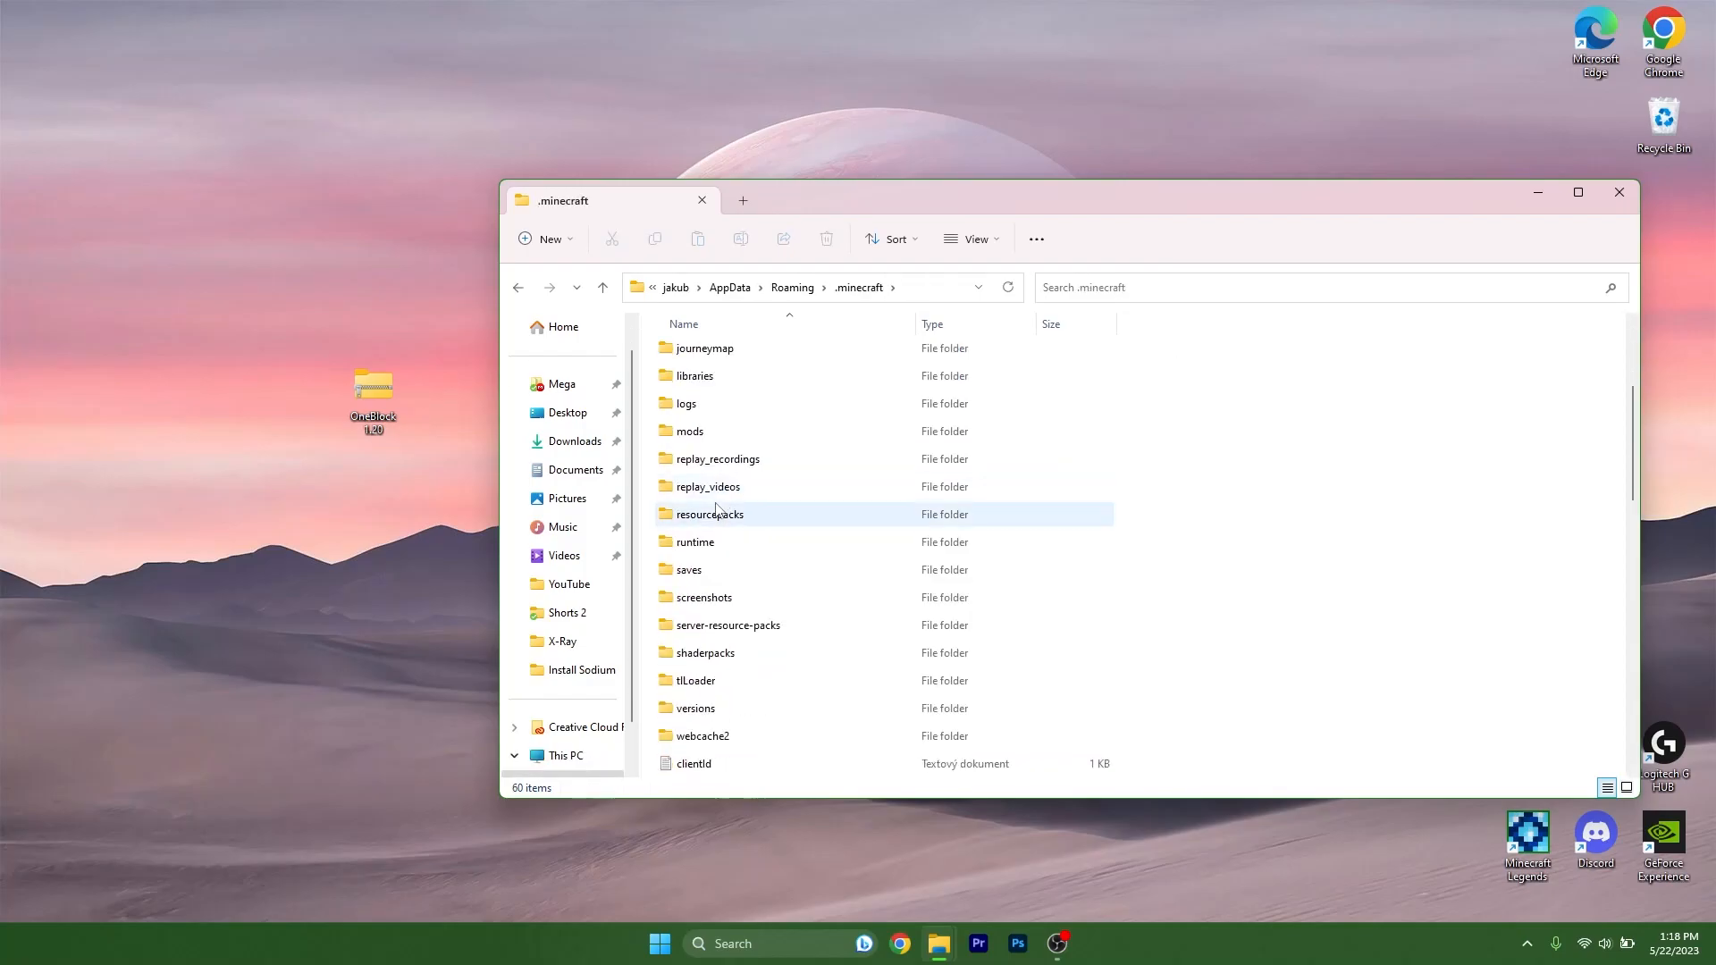
click(688, 568)
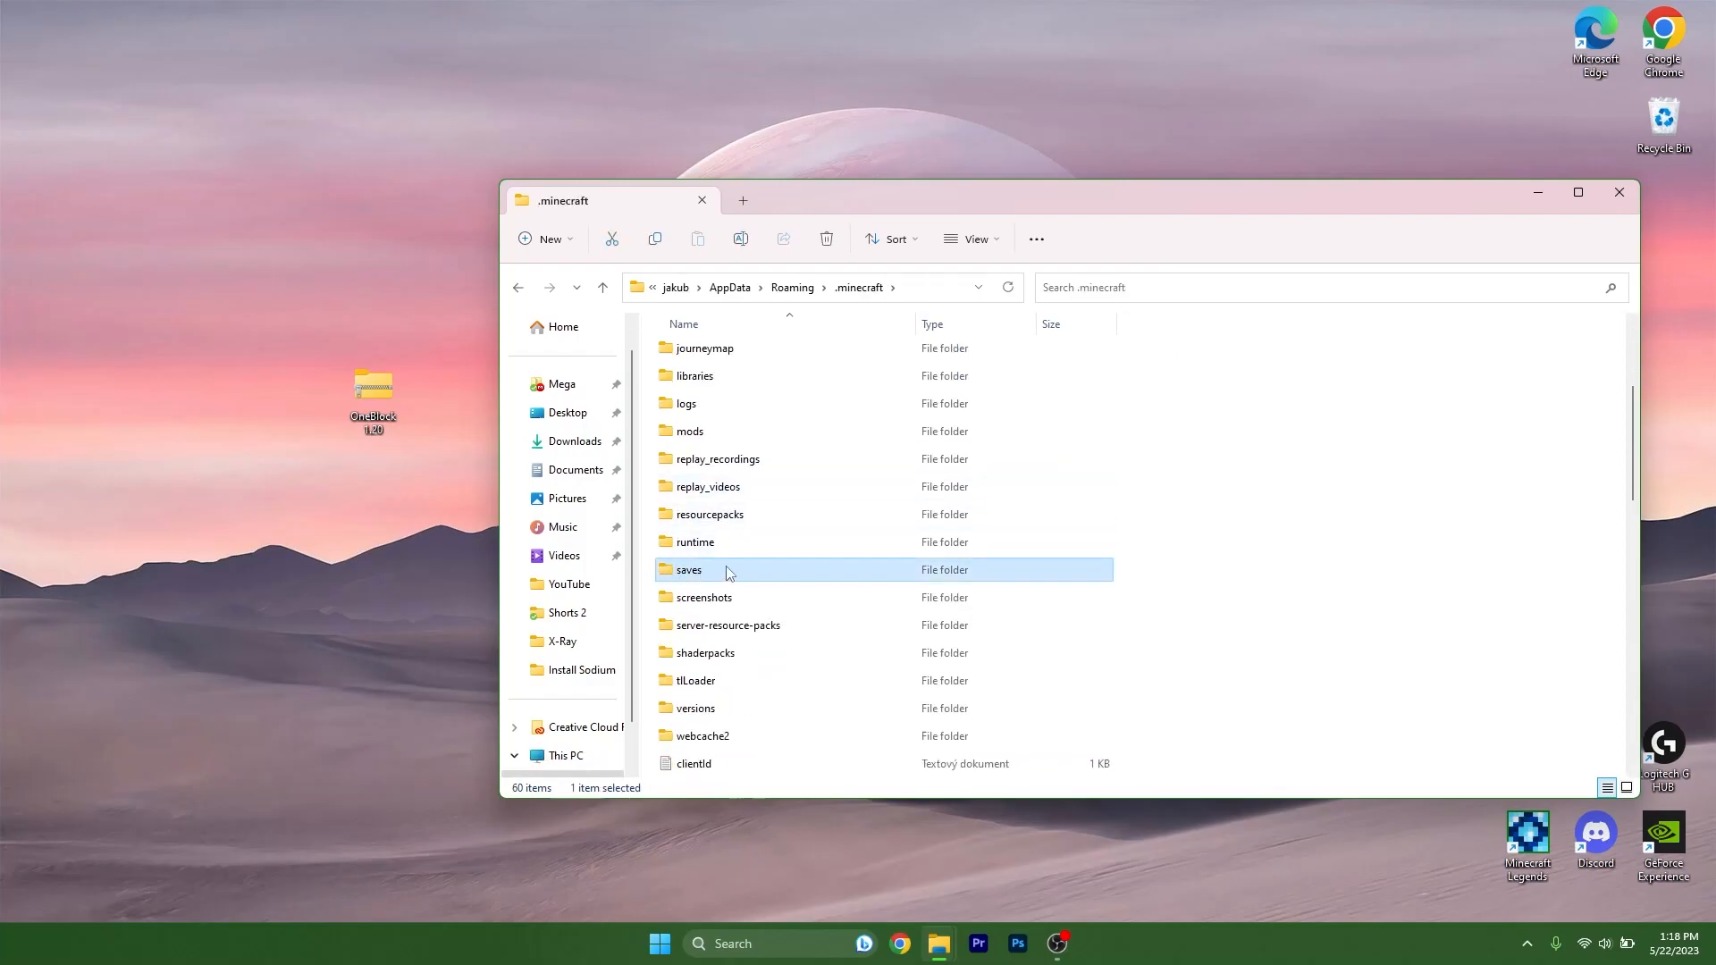
double_click(689, 568)
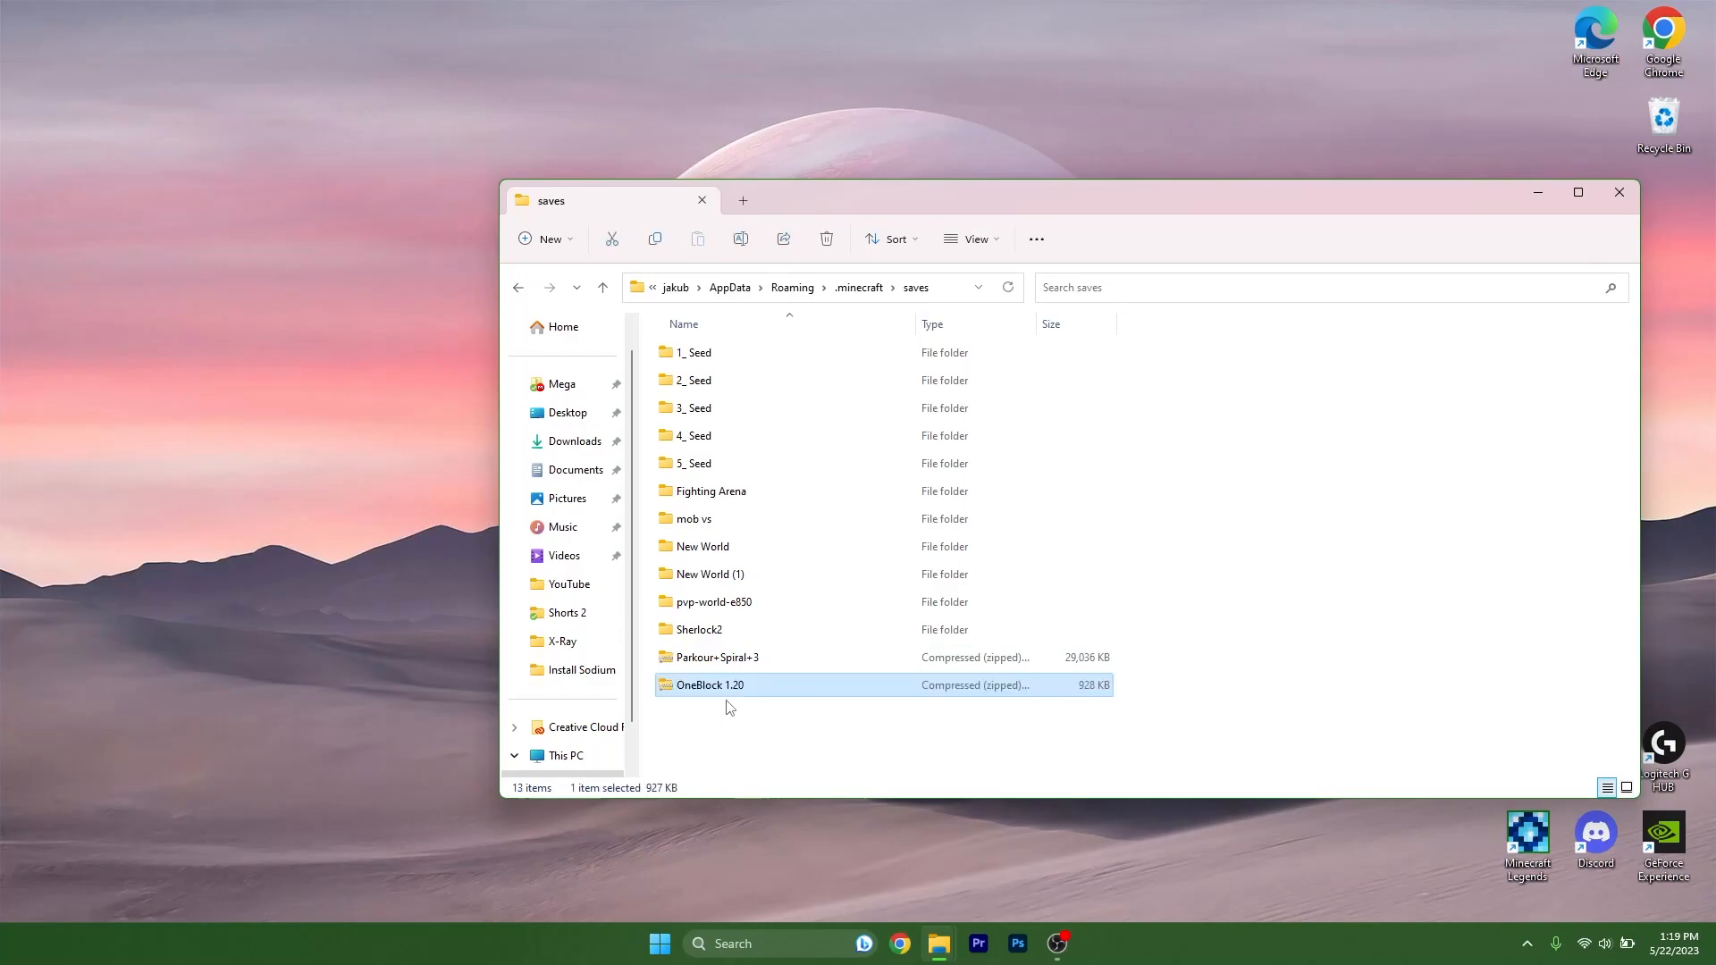
Extract the OneBlock 1.20 zip into saves, producing the OneBlock Reborn 1.19.3 world folder.
right_click(710, 685)
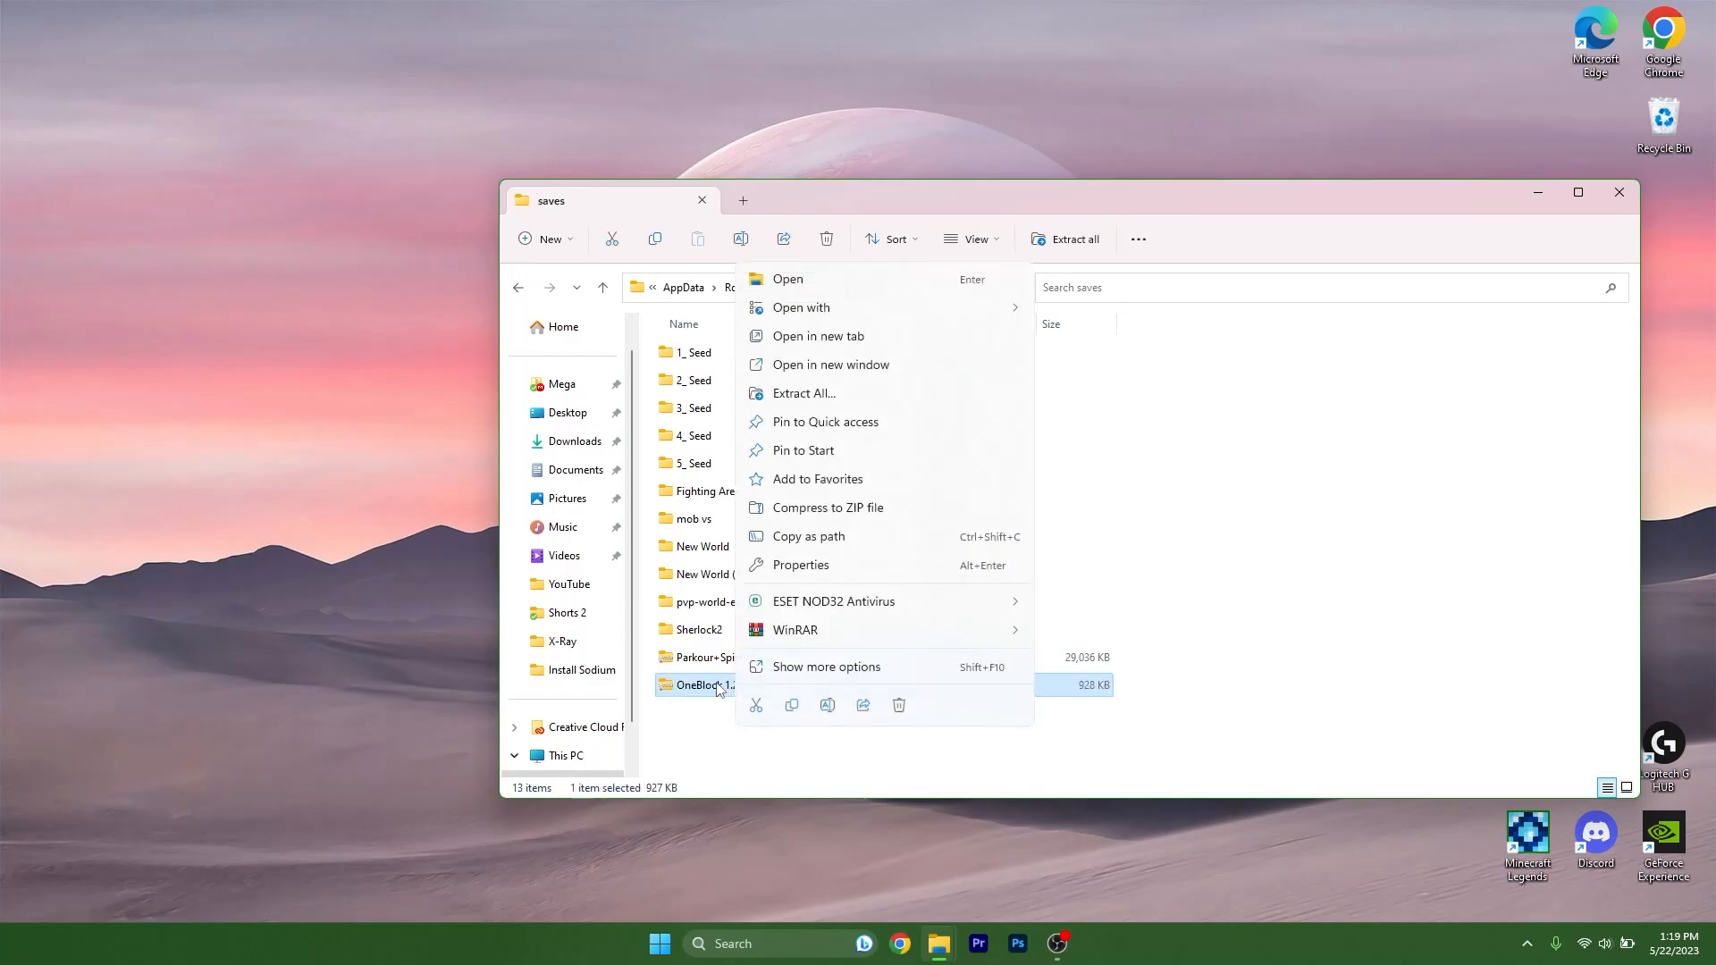
mouse_move(793, 629)
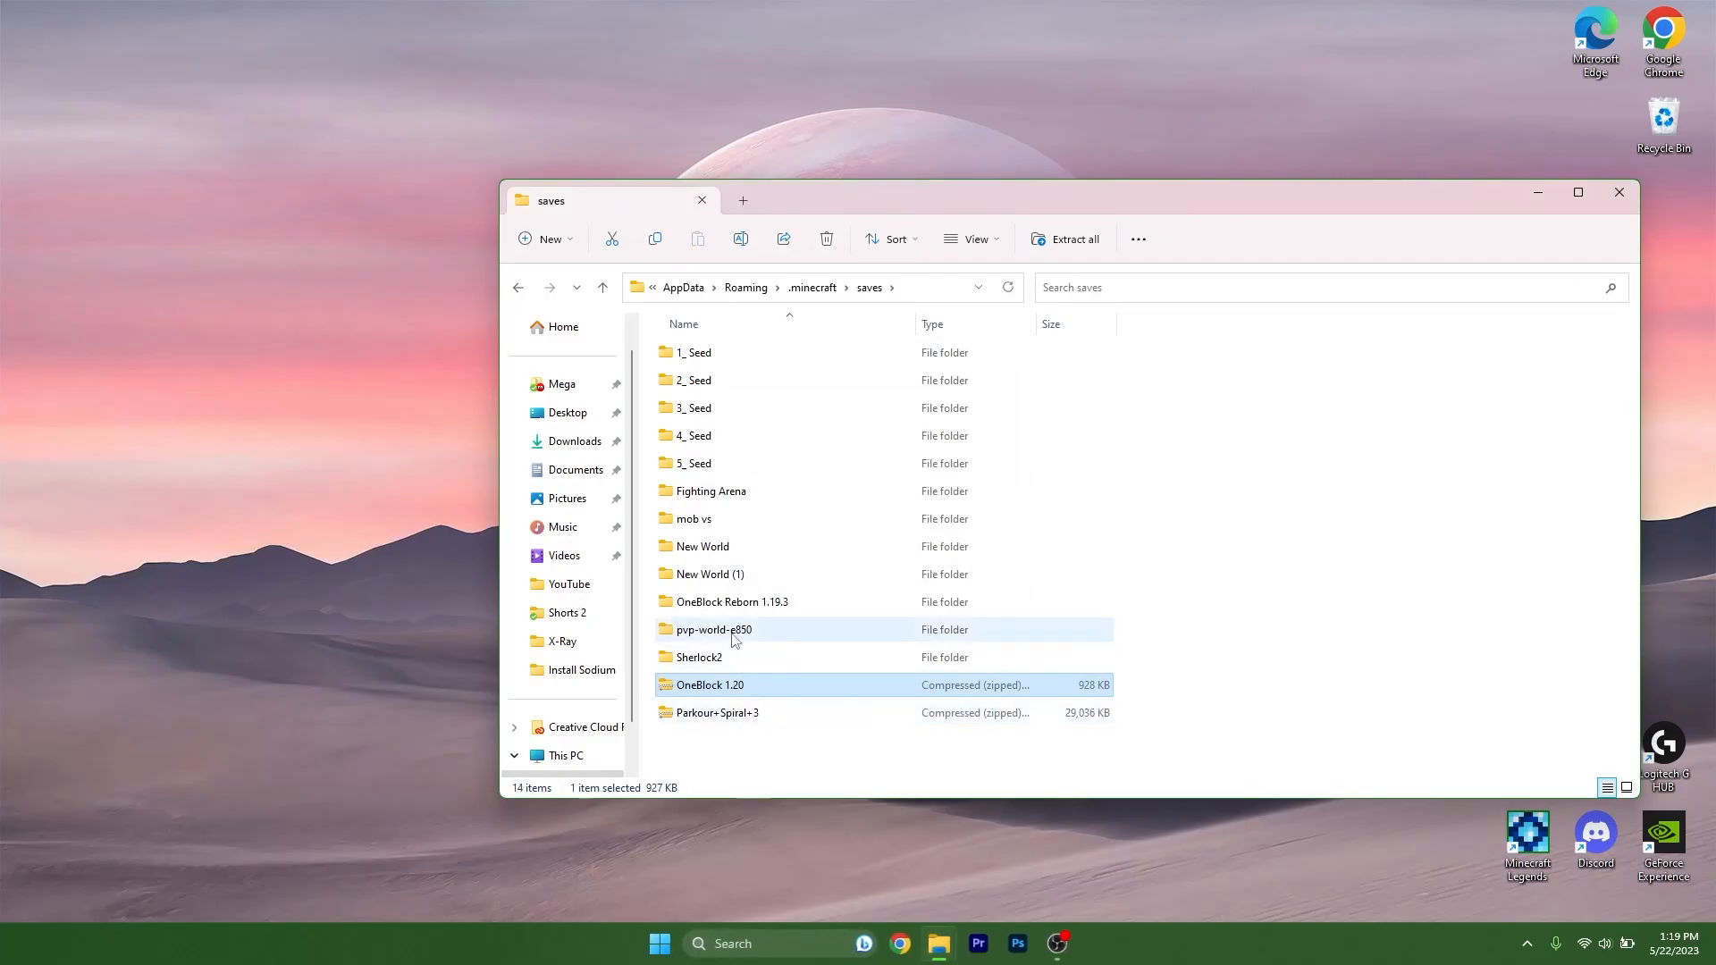
click(719, 714)
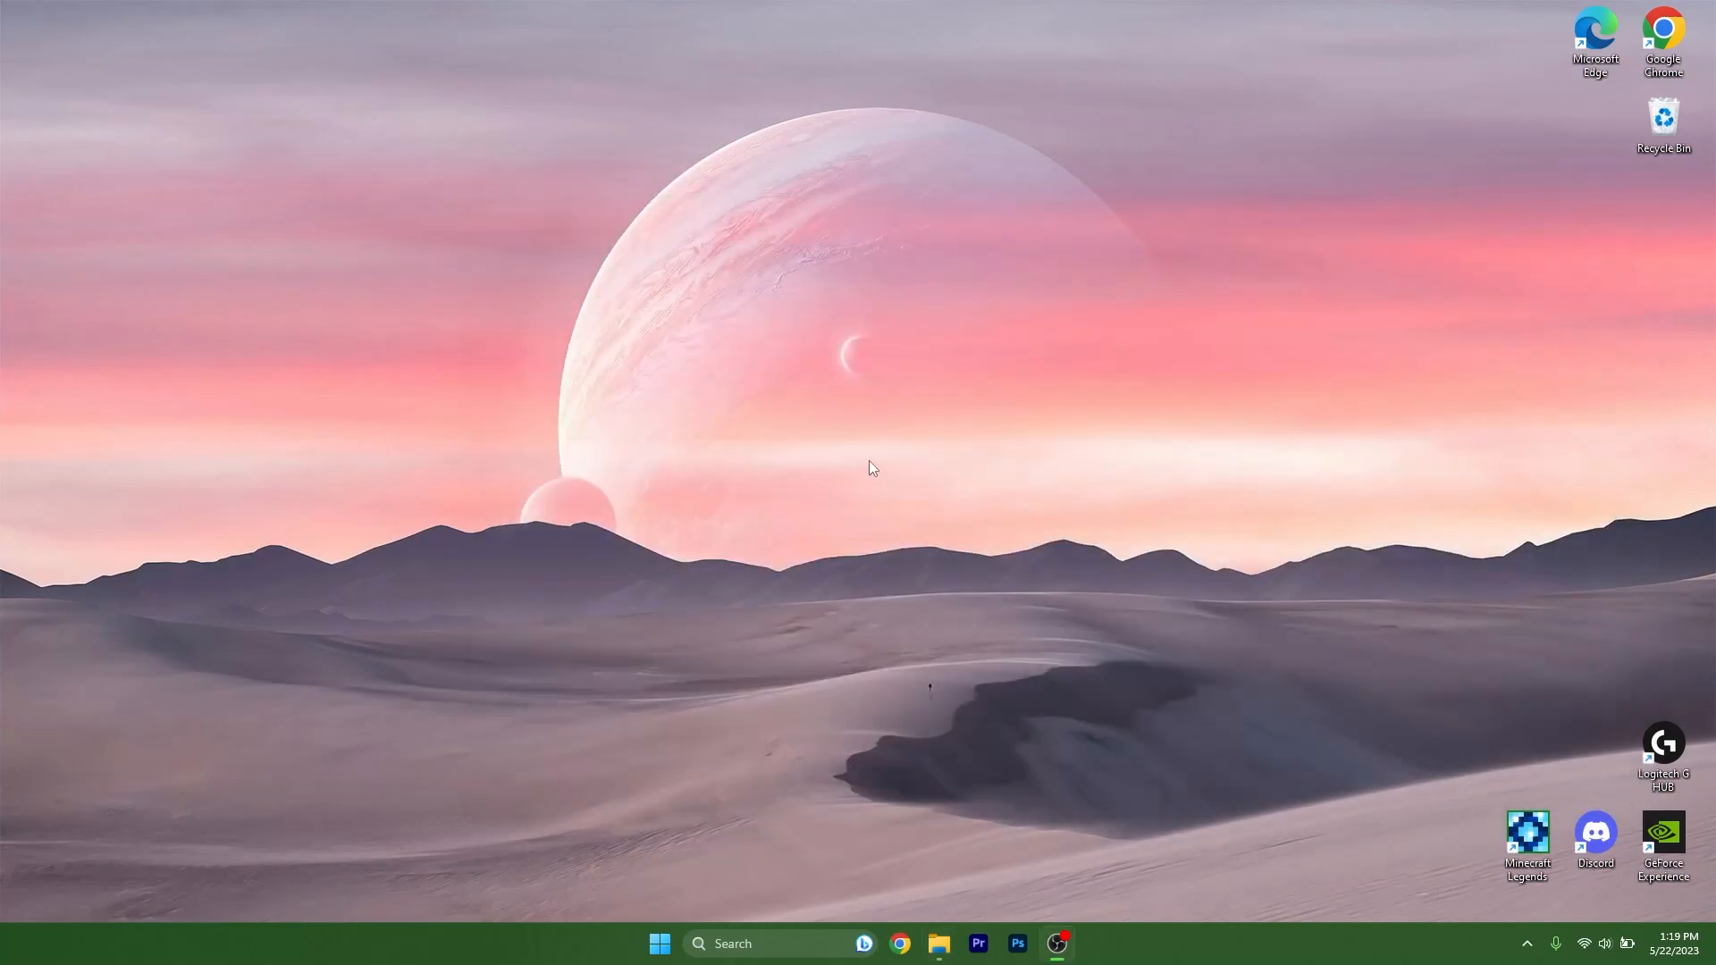
mouse_move(538, 504)
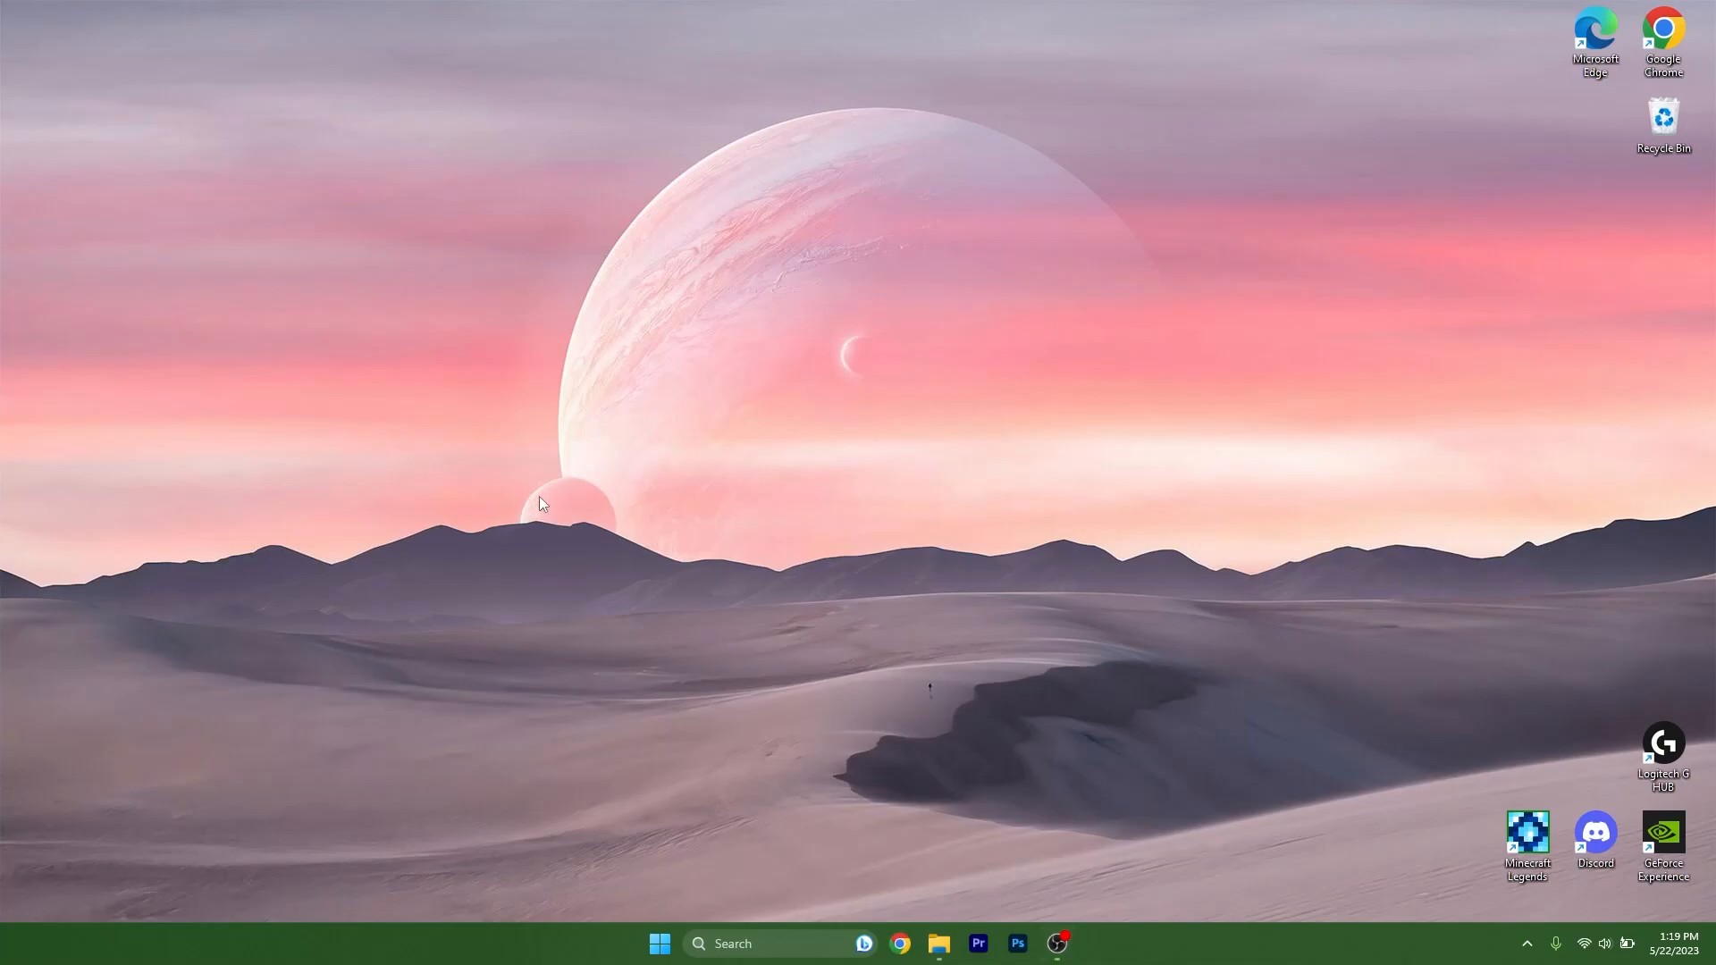
mouse_move(655, 513)
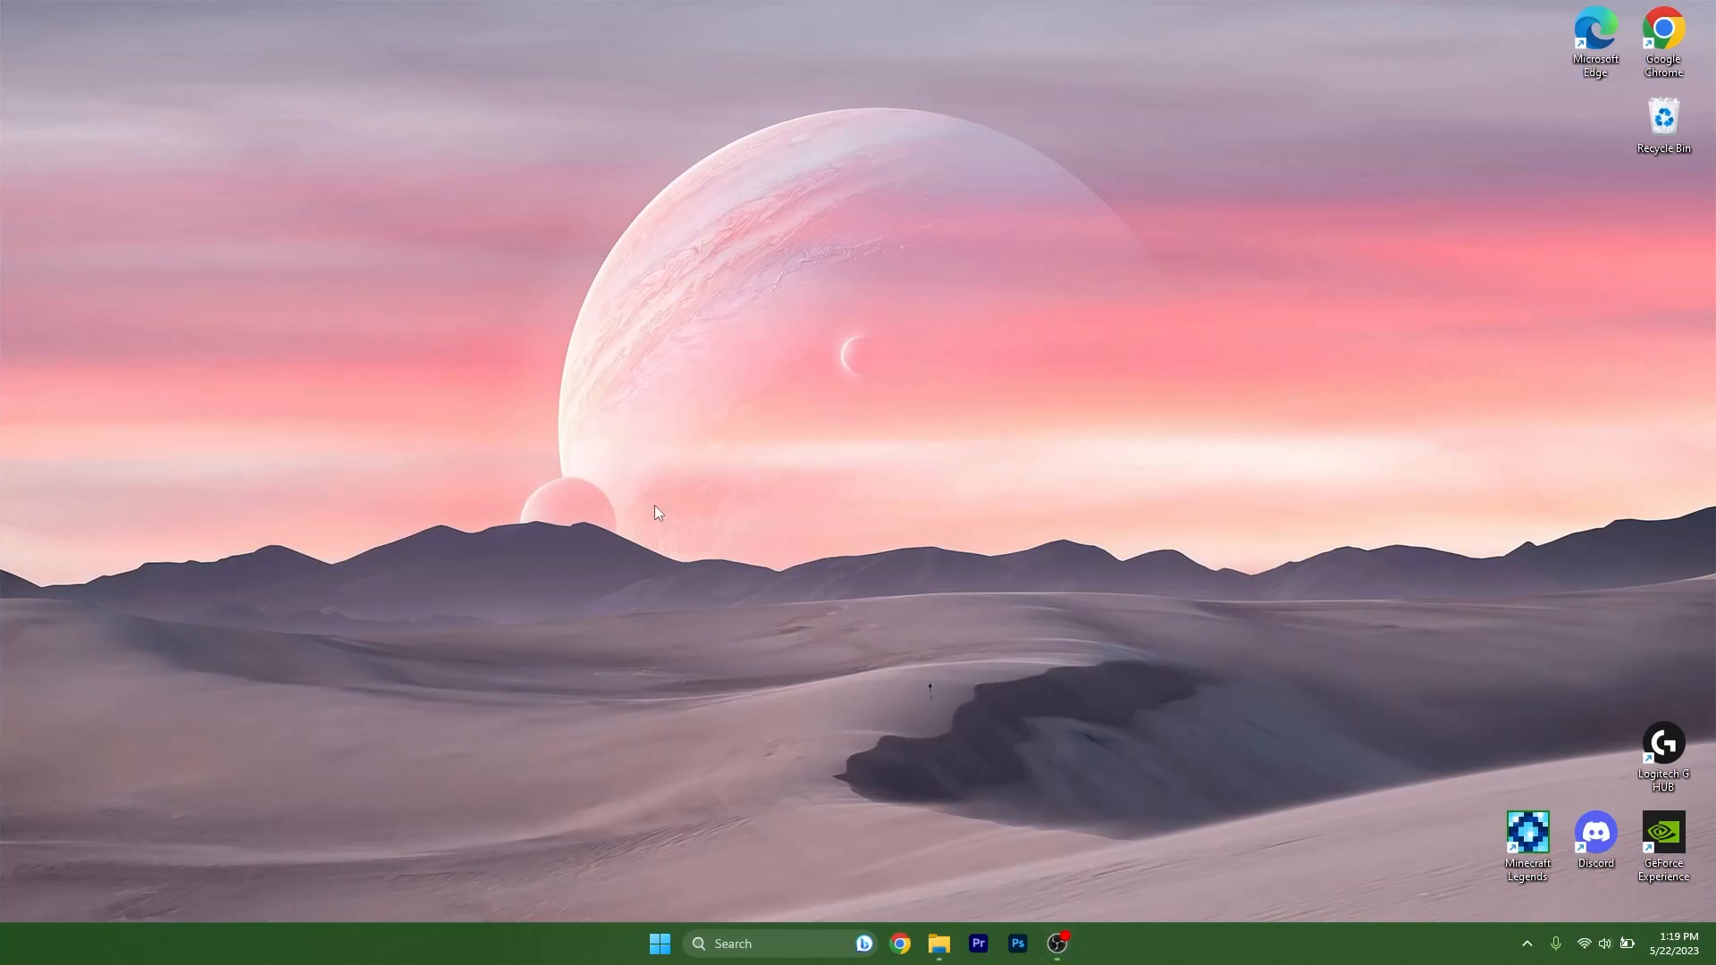
mouse_move(707, 588)
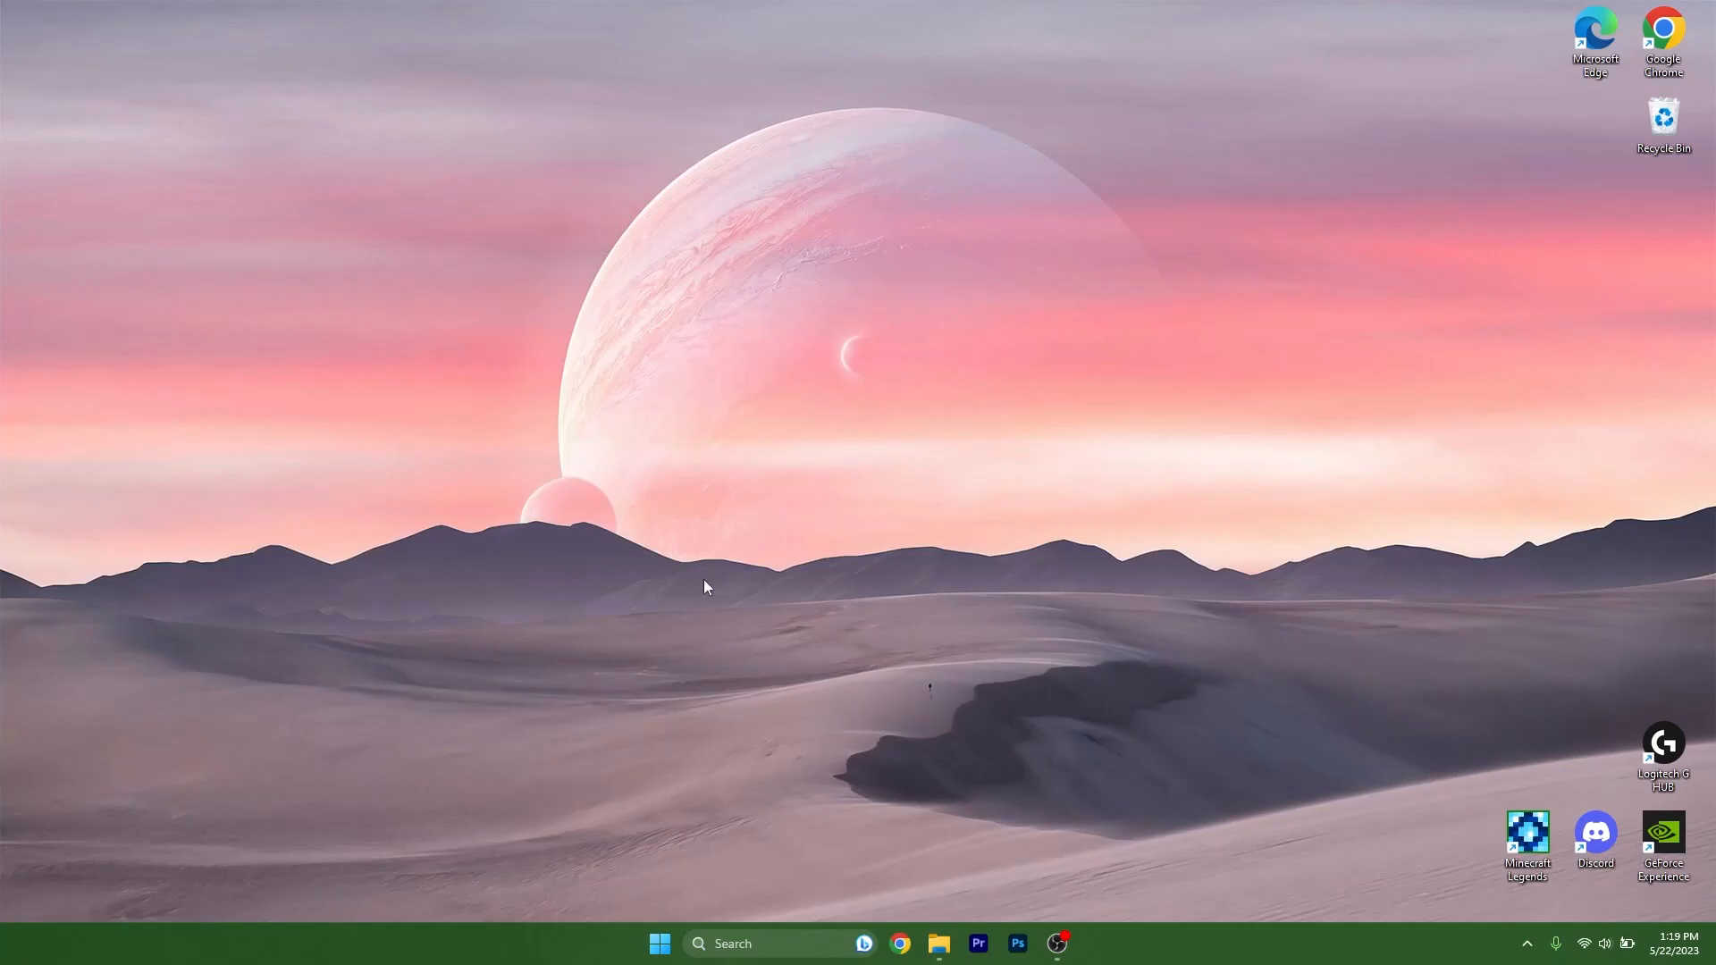
Start the Minecraft Launcher from the taskbar.
click(863, 944)
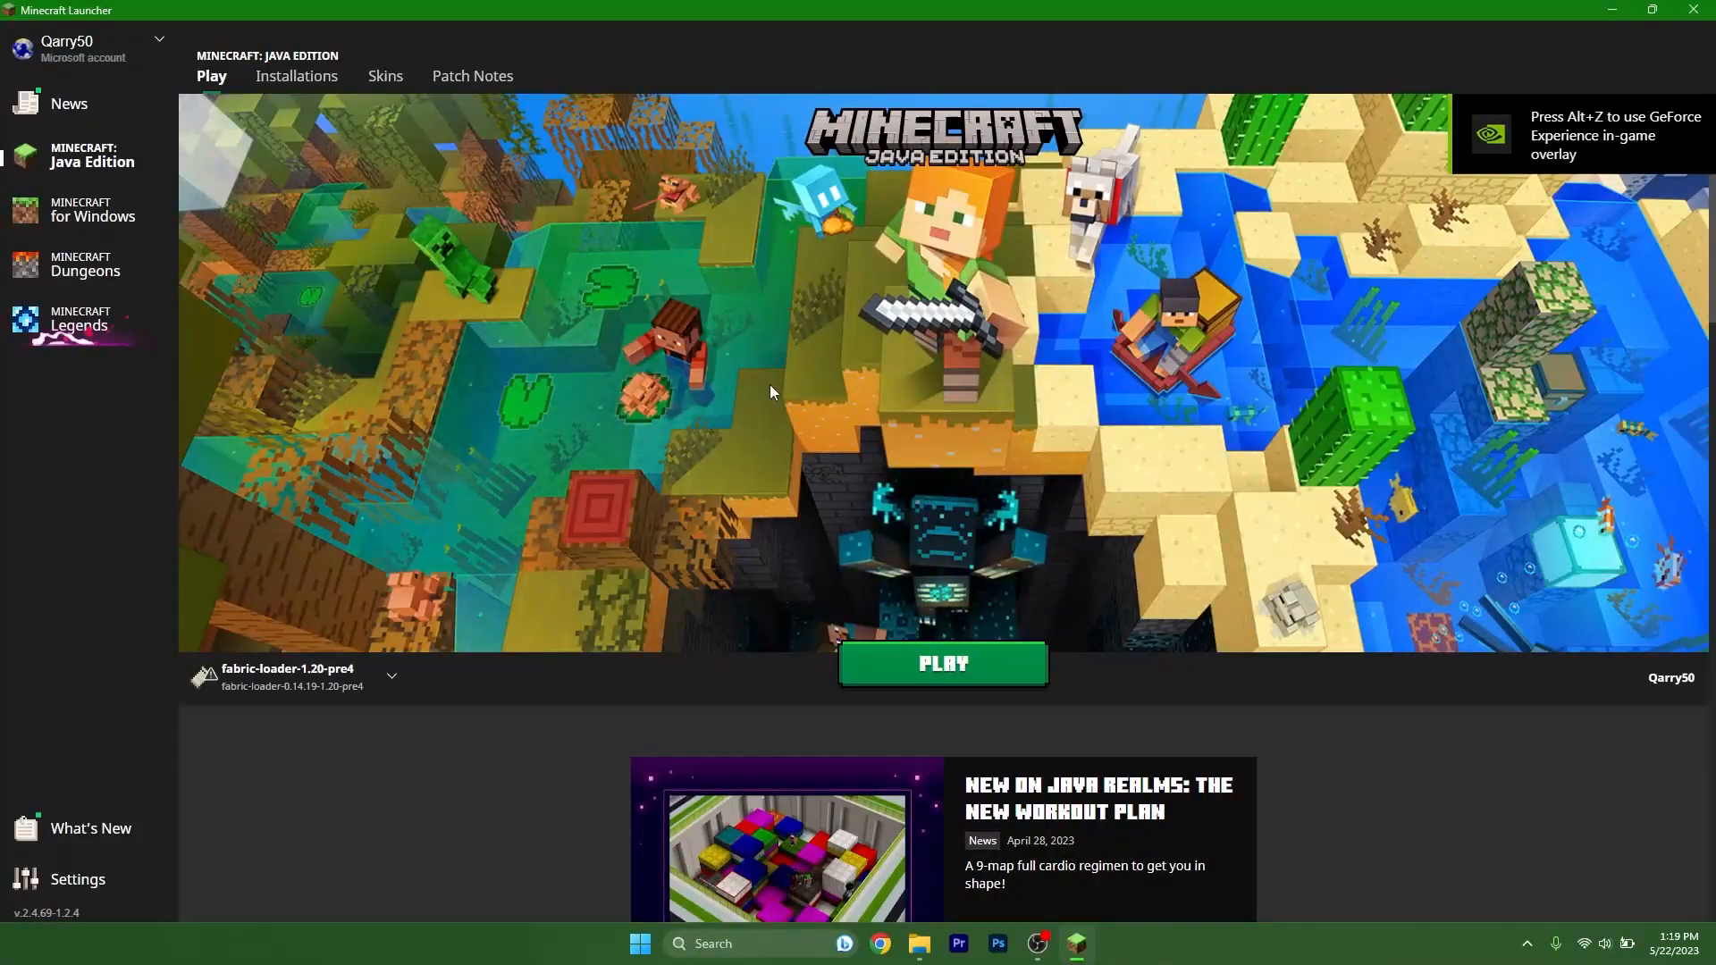
Select the Latest snapshot 1.20-pre4 version and launch the game.
click(391, 675)
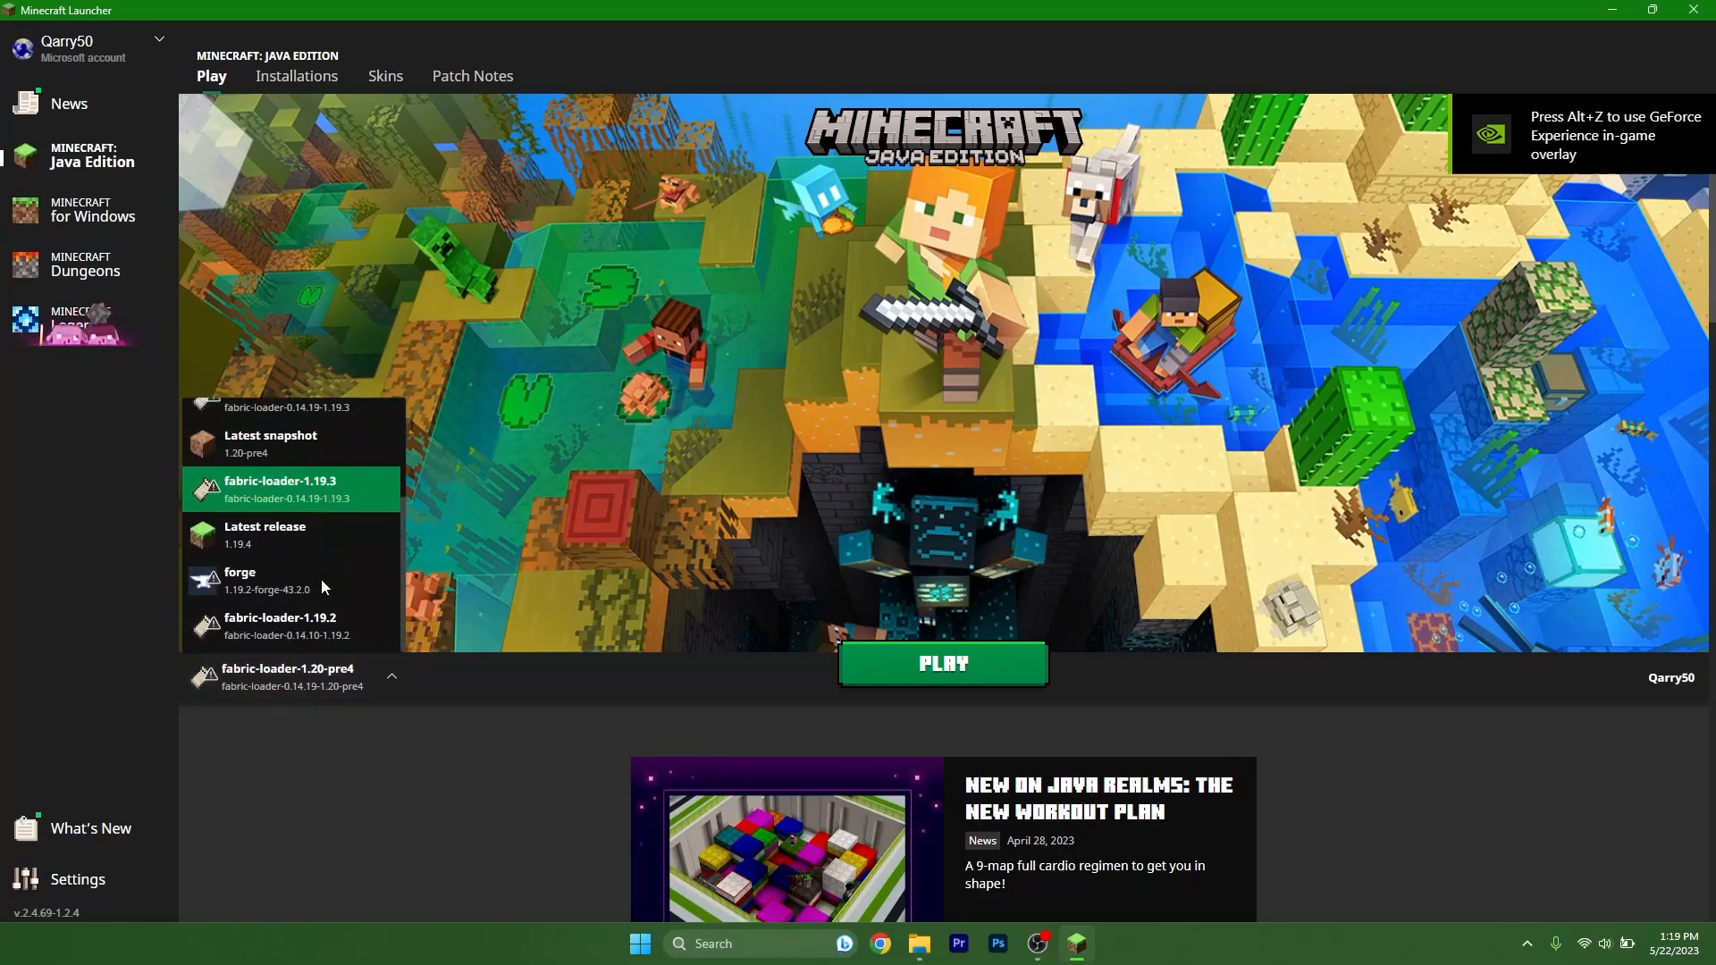
click(270, 443)
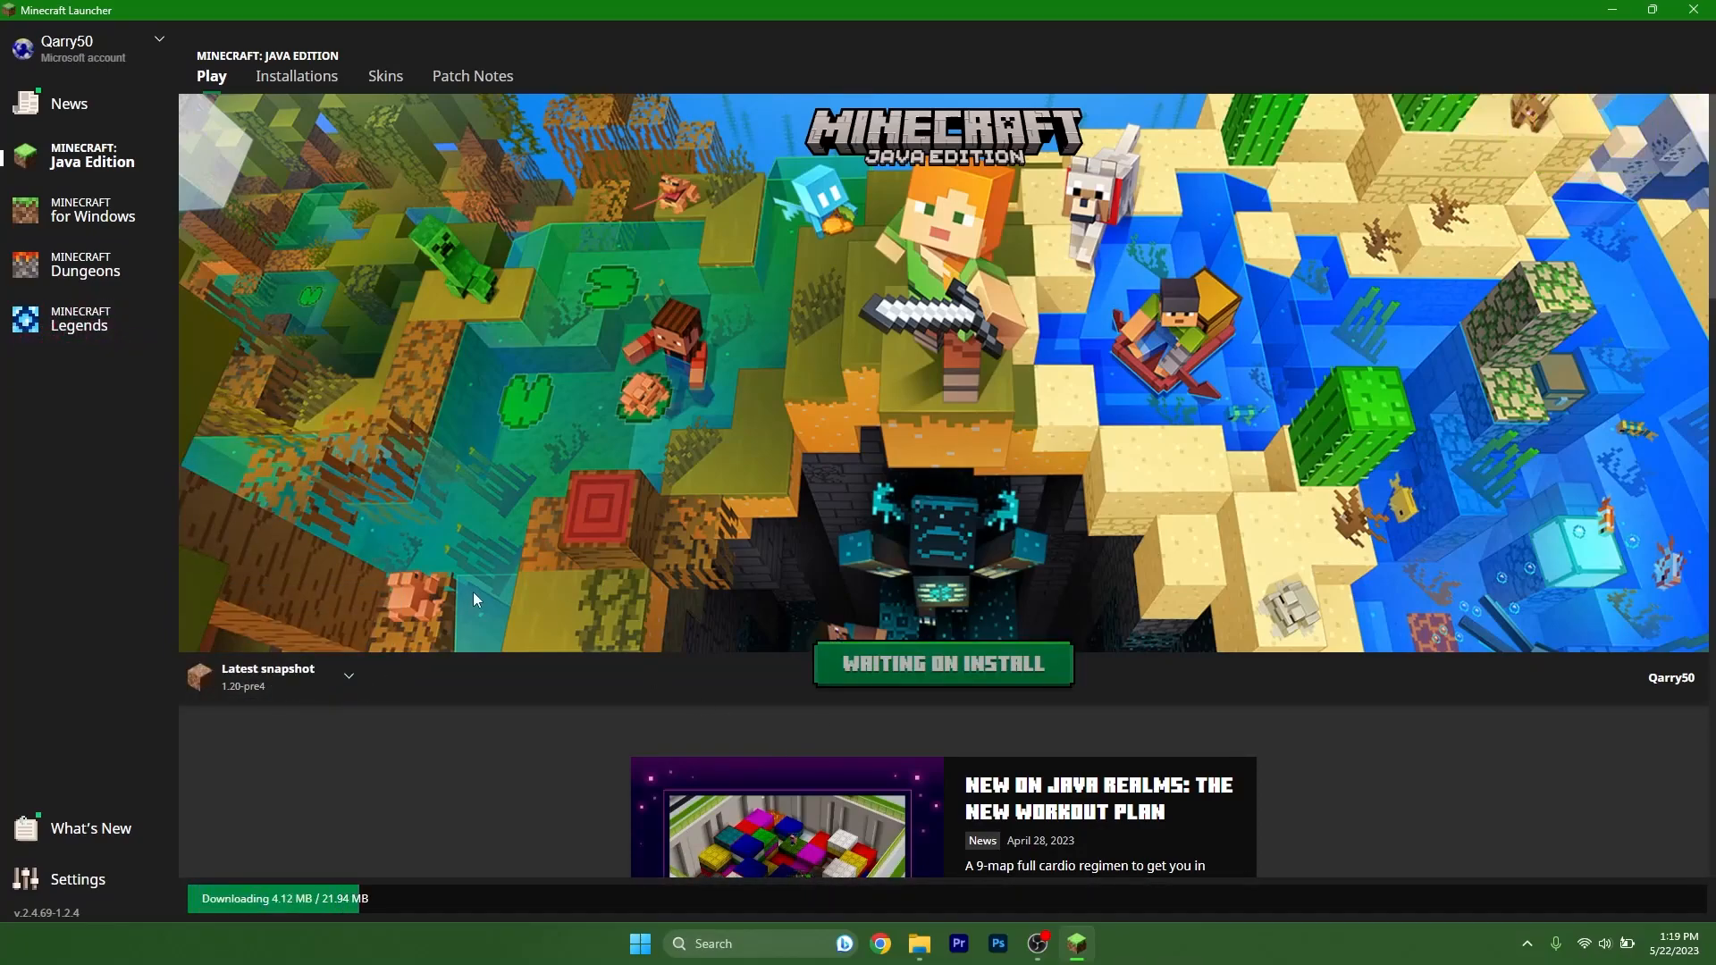
click(1620, 10)
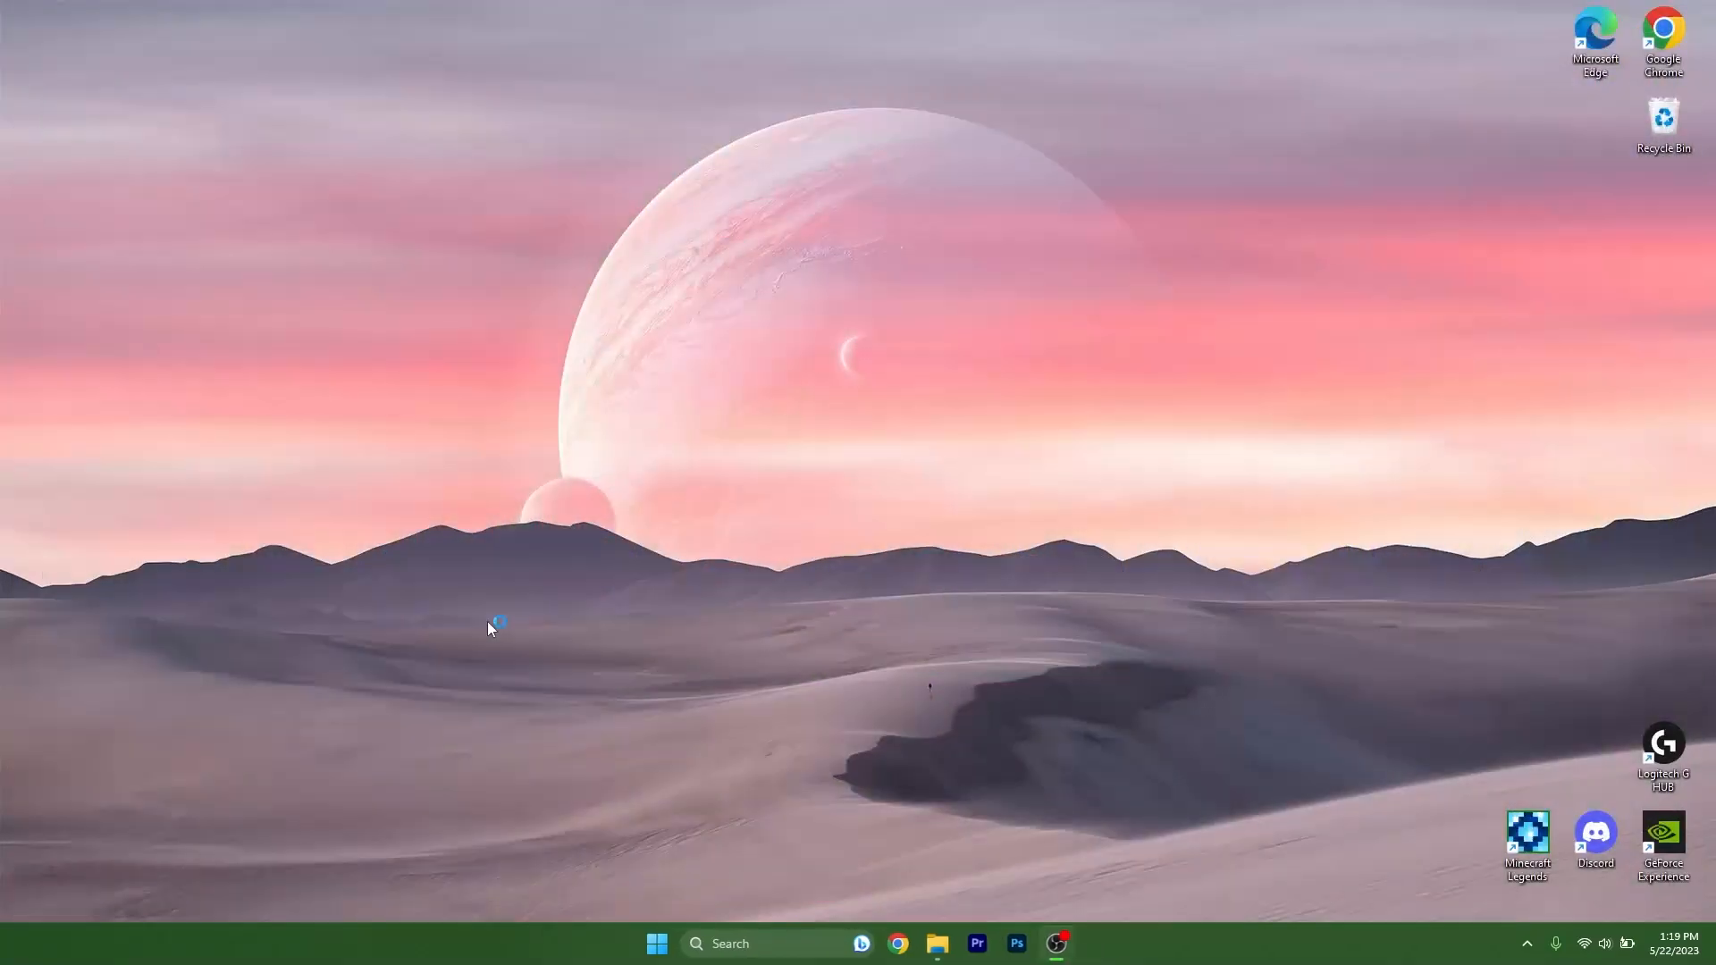
mouse_move(617, 549)
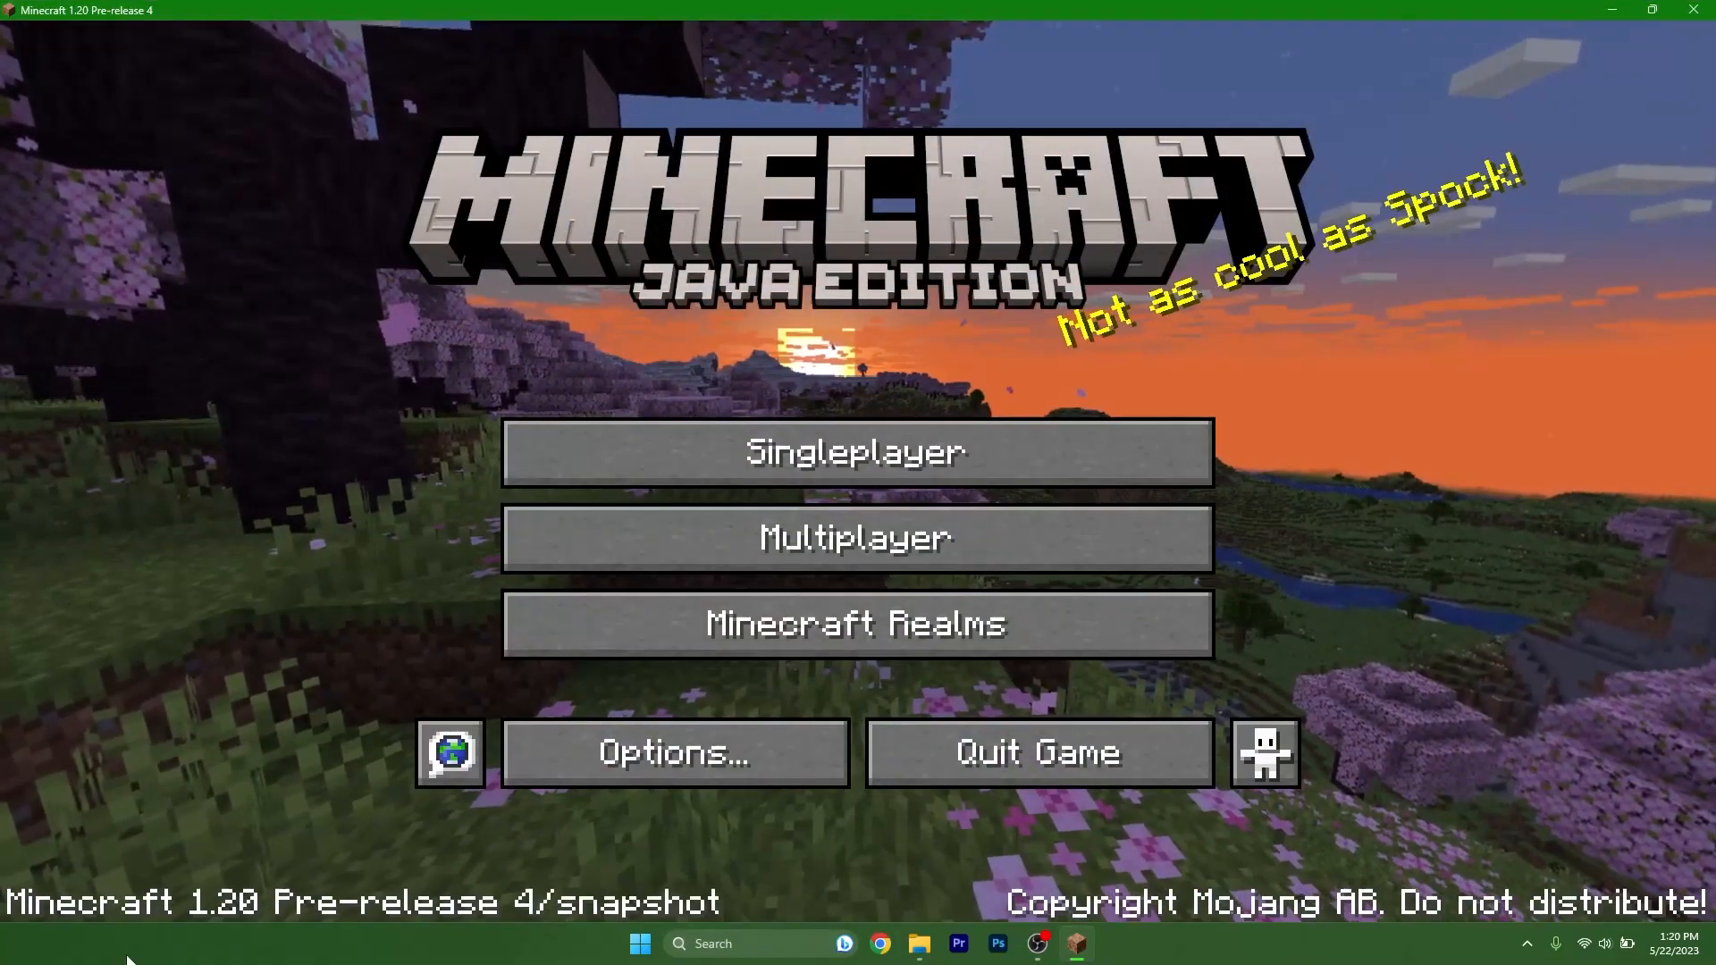
Load the OneBlock Reborn world from the Singleplayer world list.
click(856, 453)
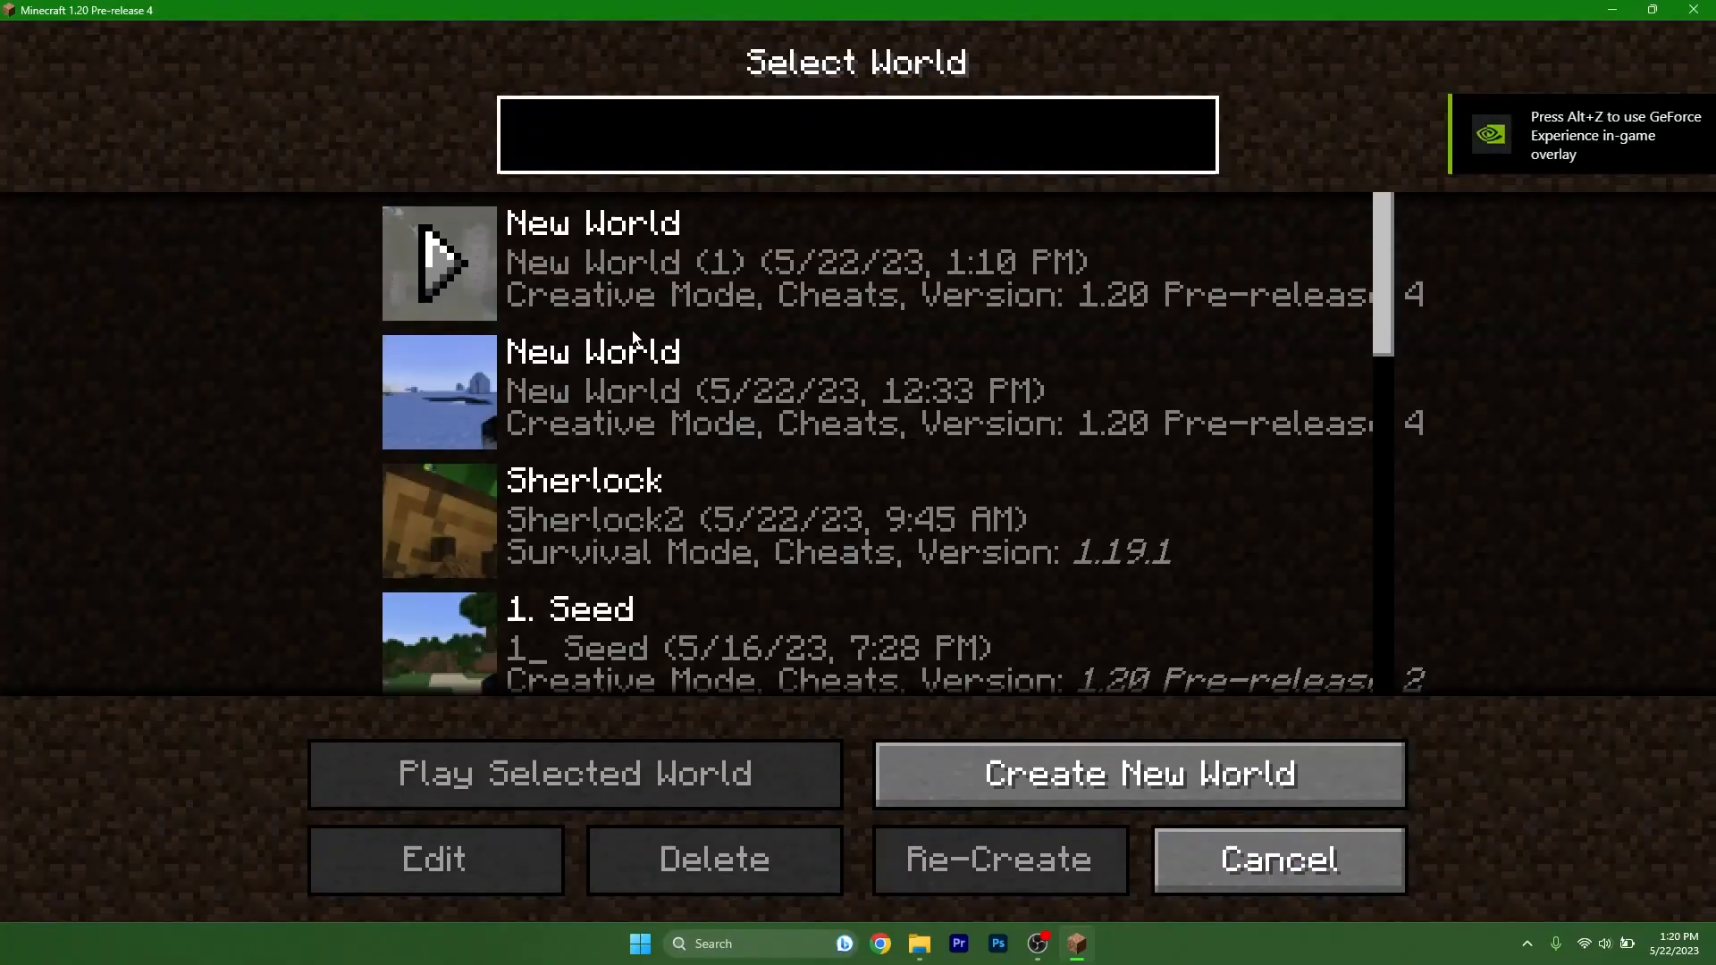
scroll(down, 3)
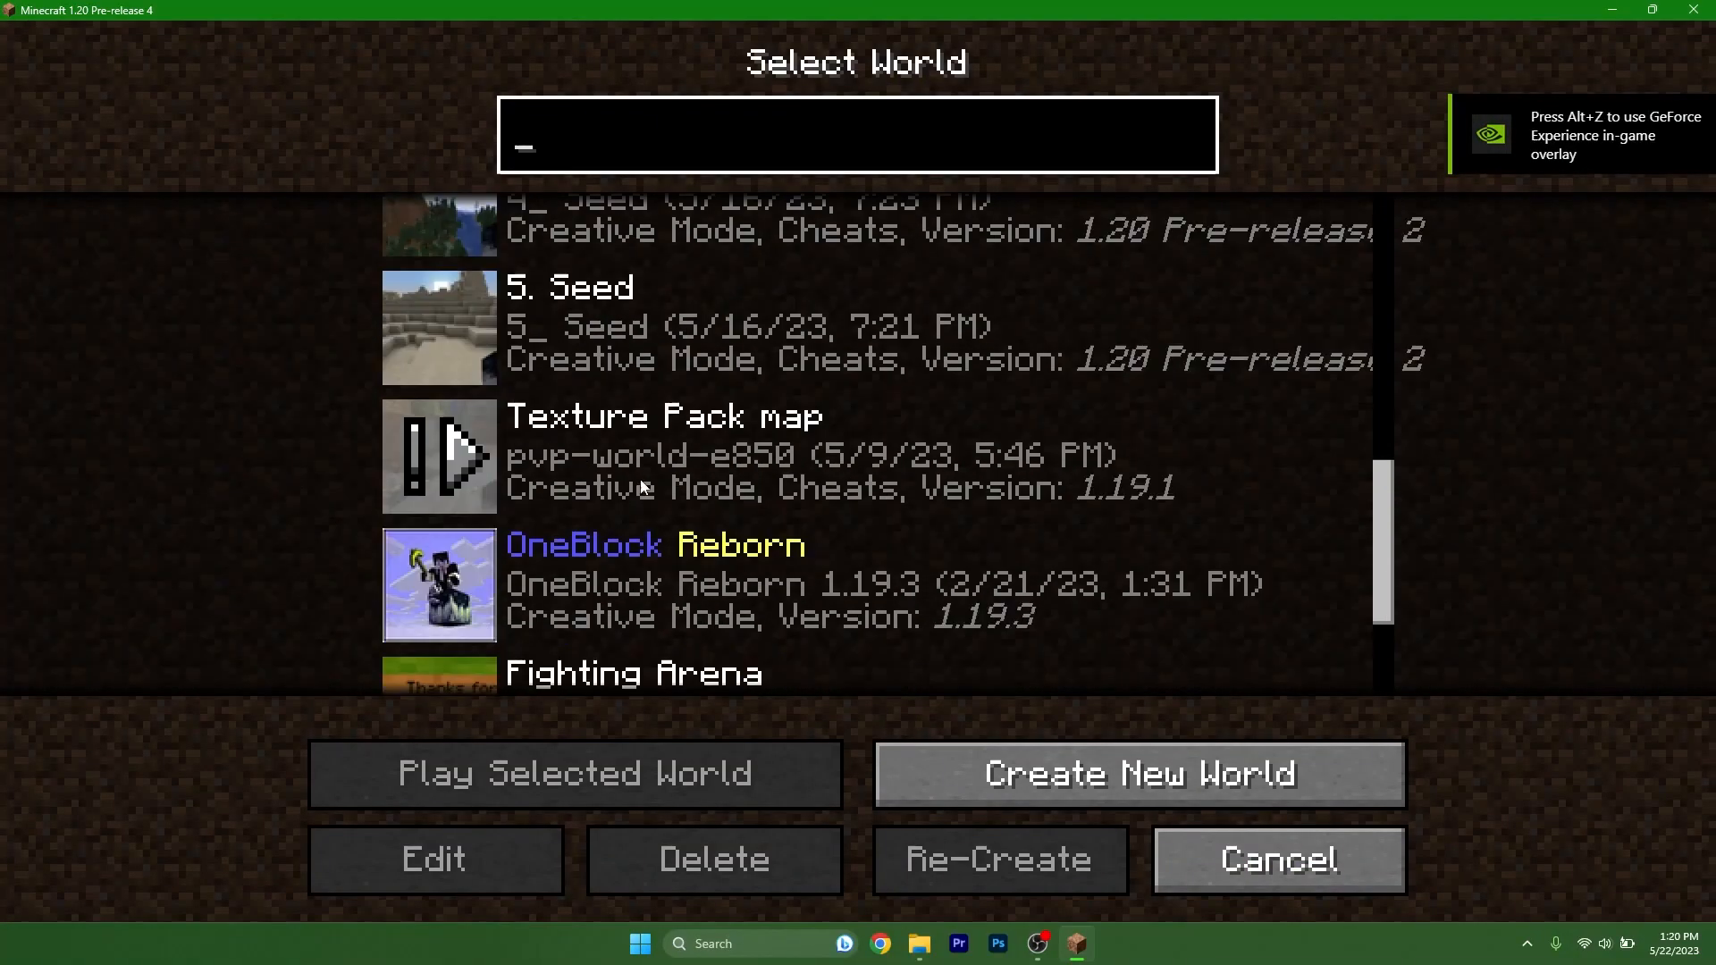
scroll(down, 3)
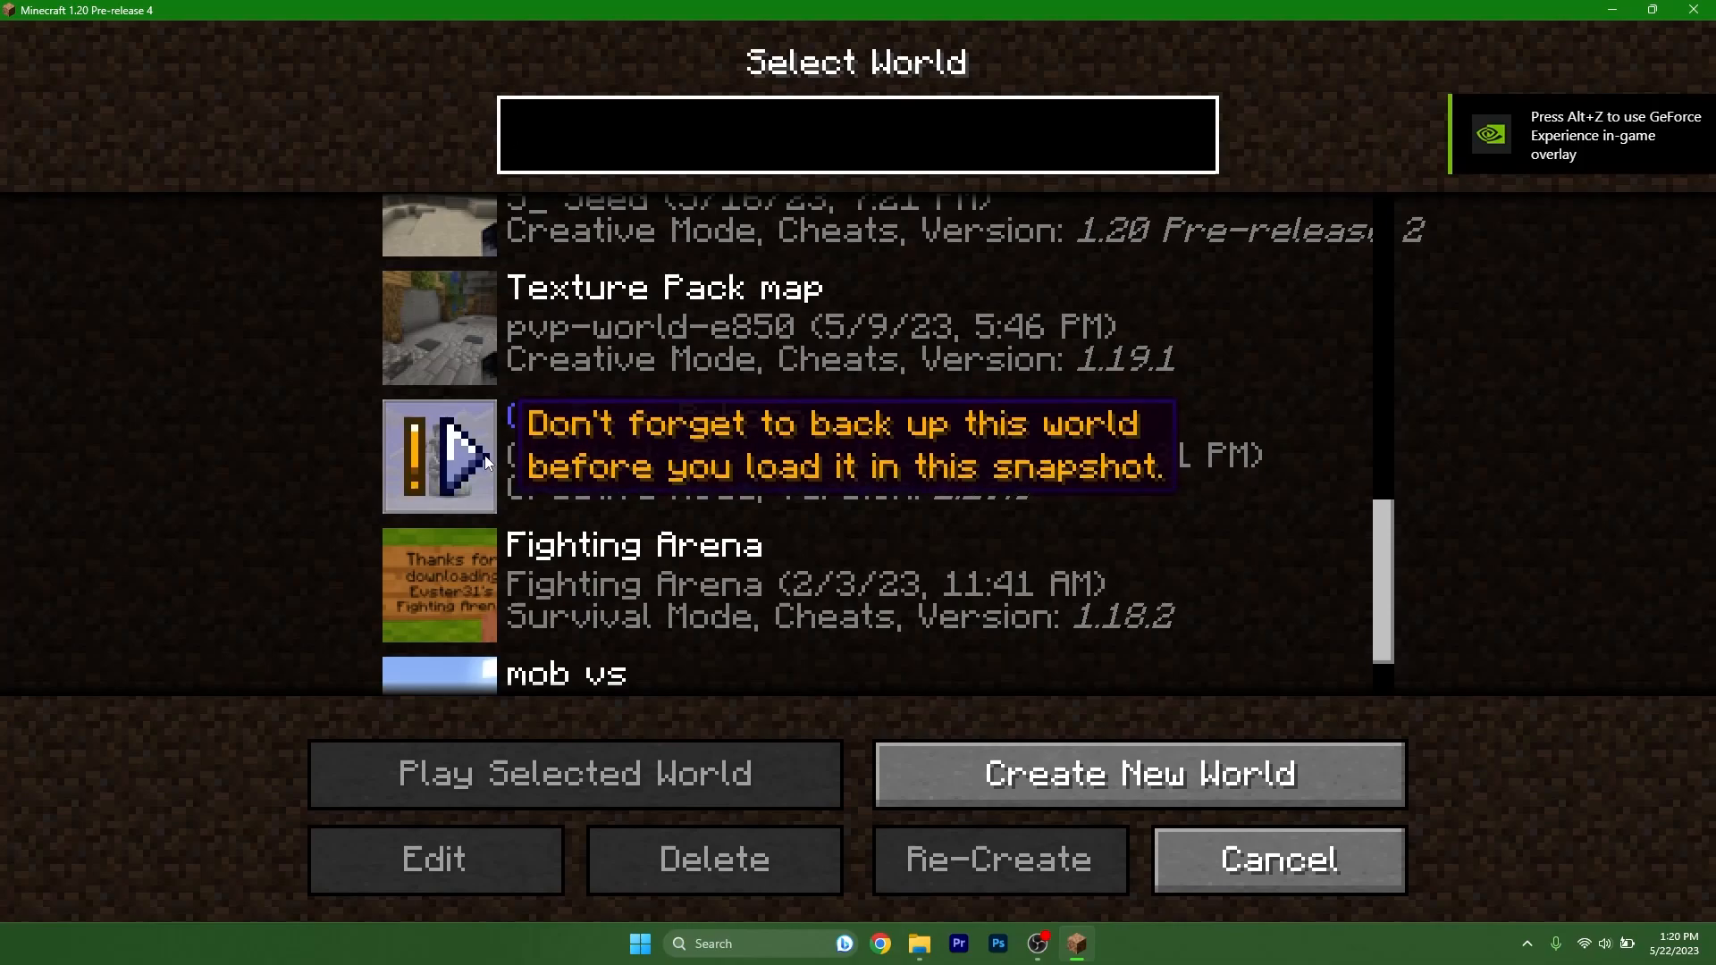
double_click(438, 456)
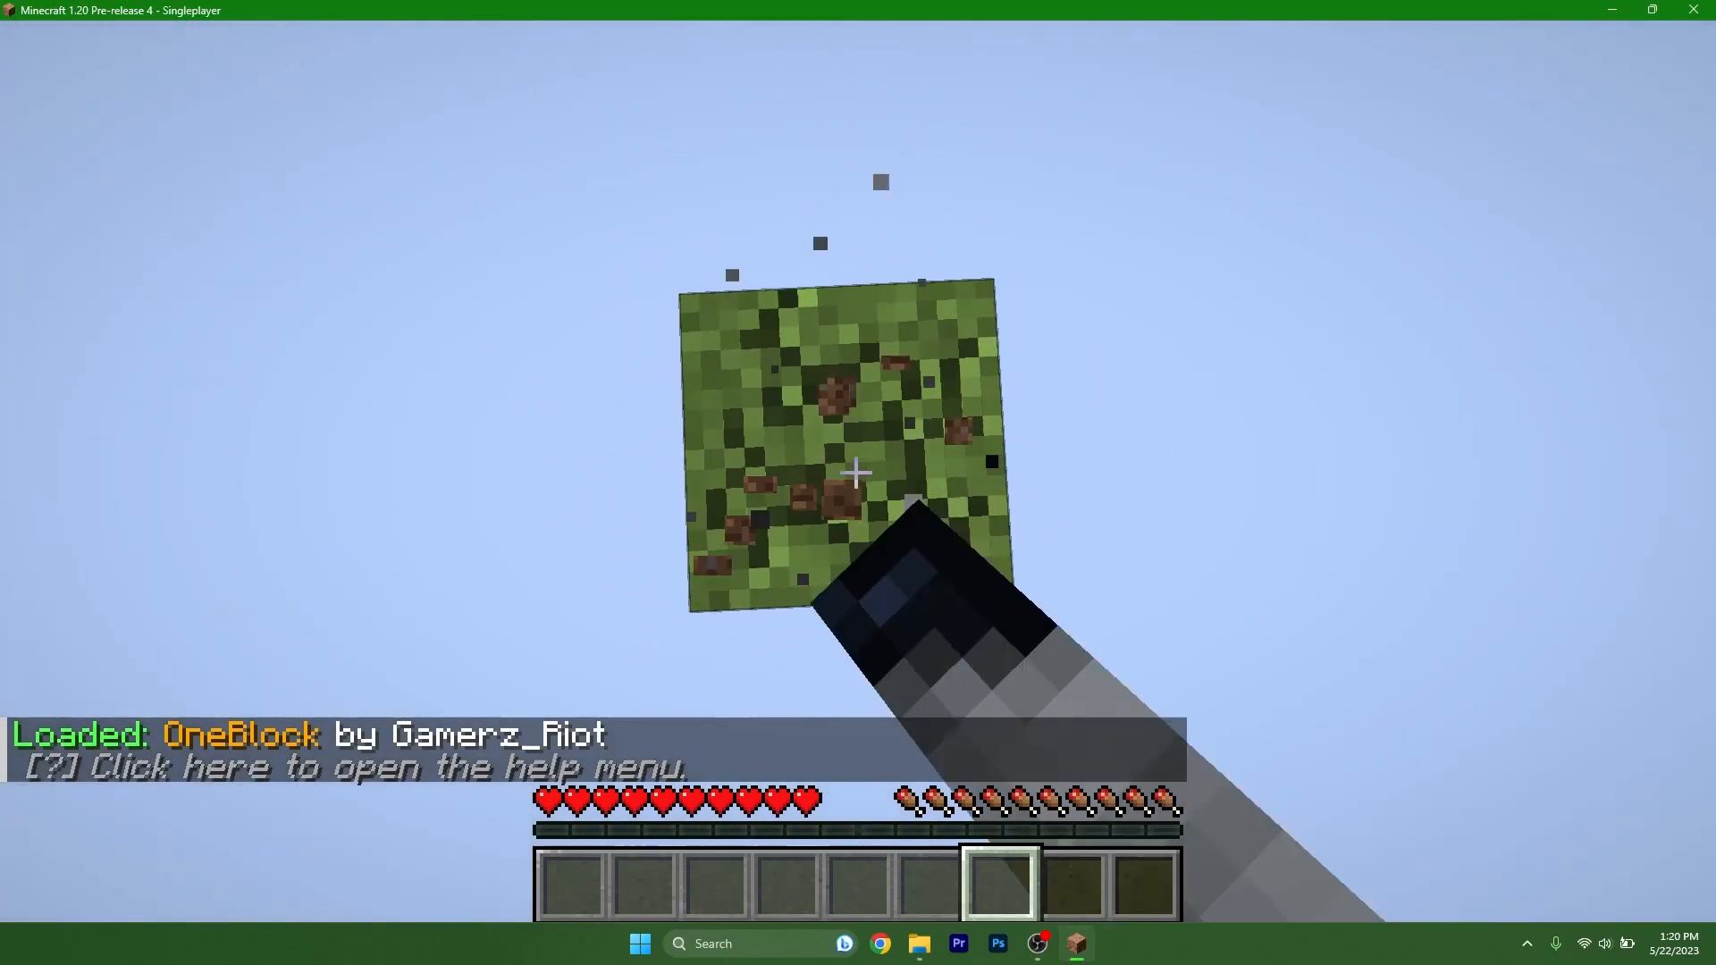
Mine the starting grass block twice, collecting two dirt as it regenerates.
click(856, 474)
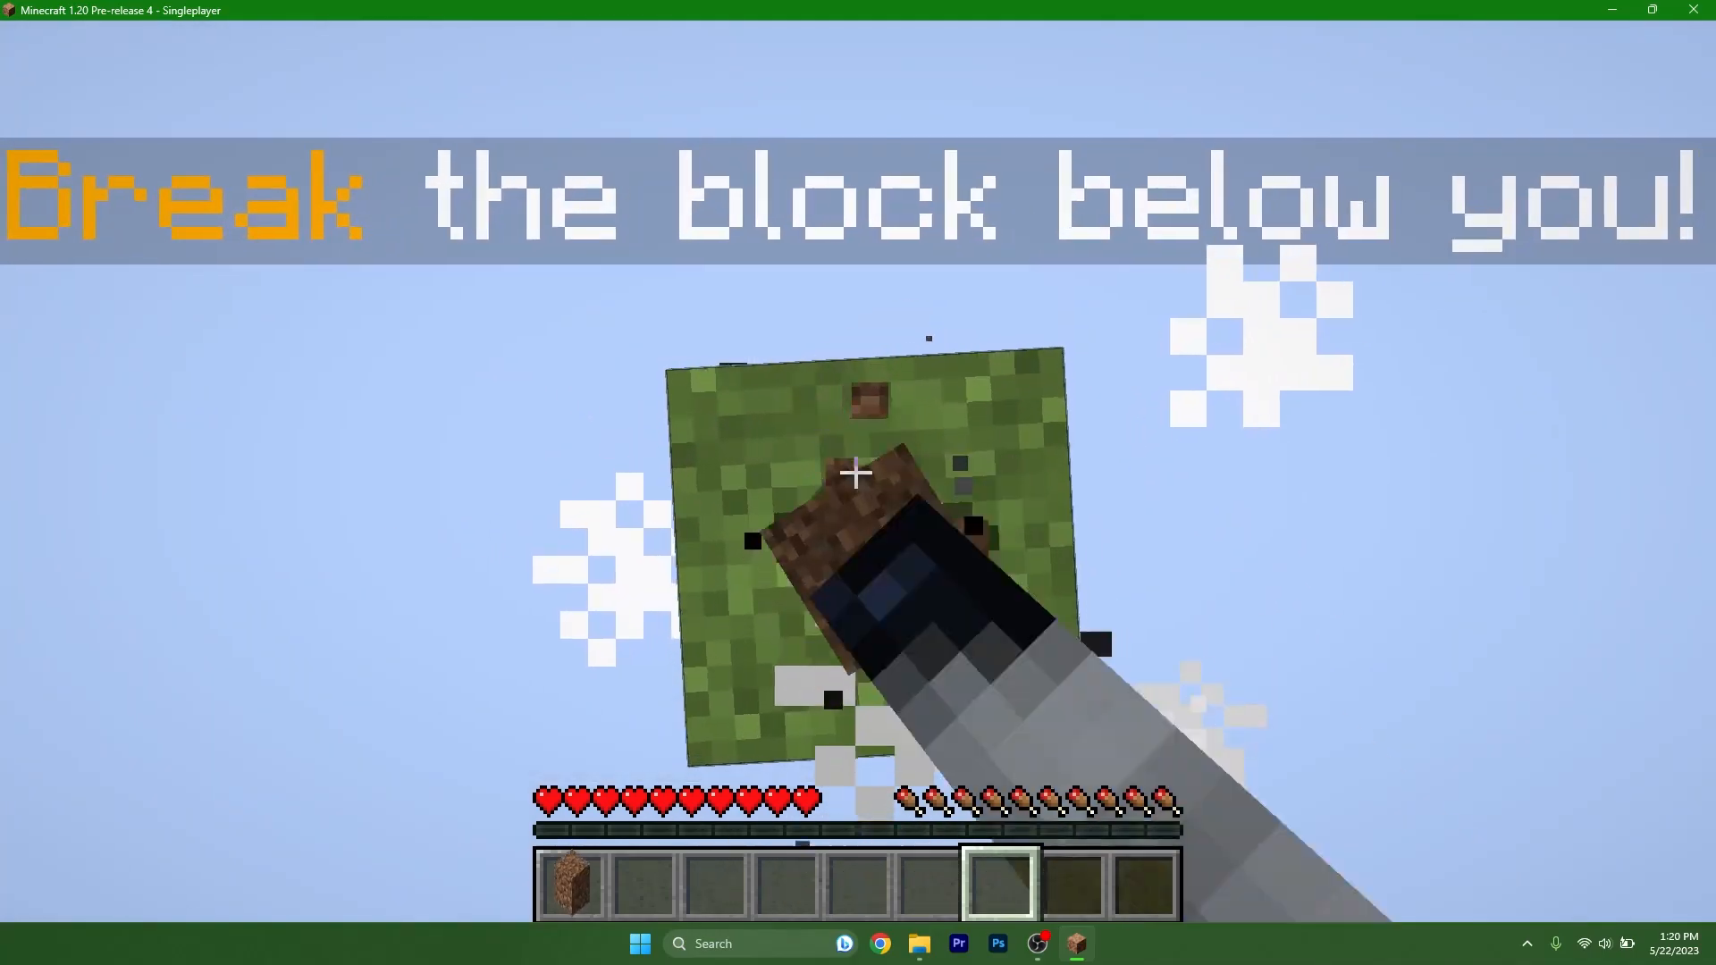
click(857, 472)
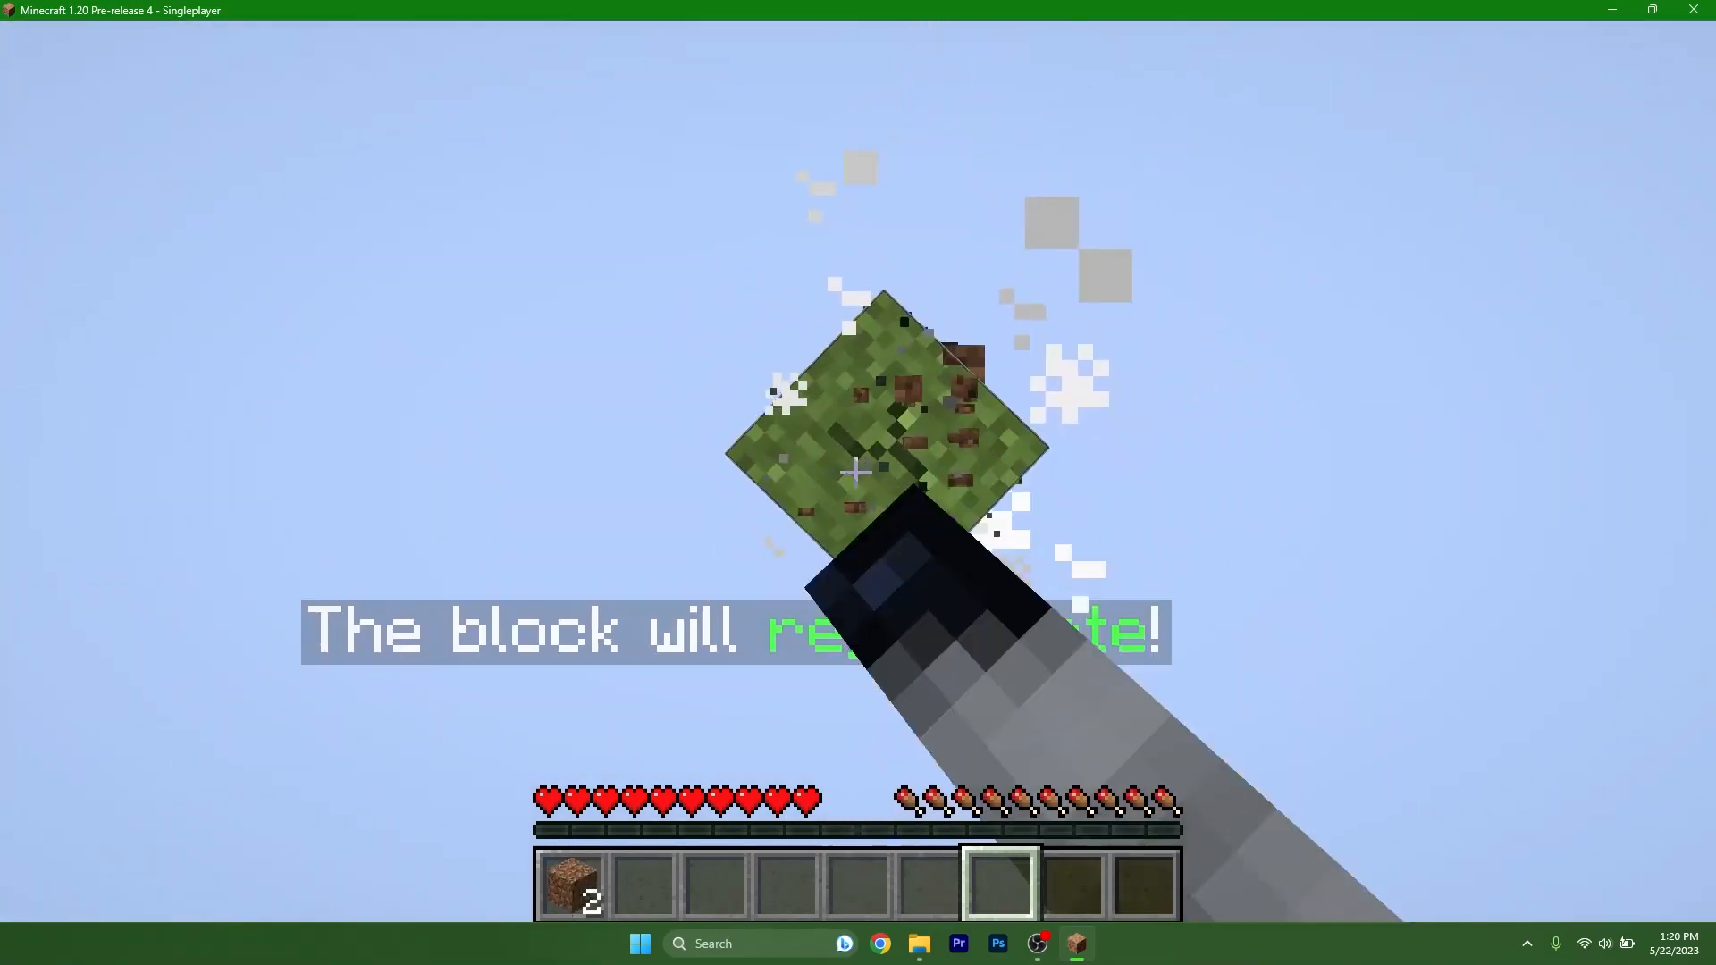